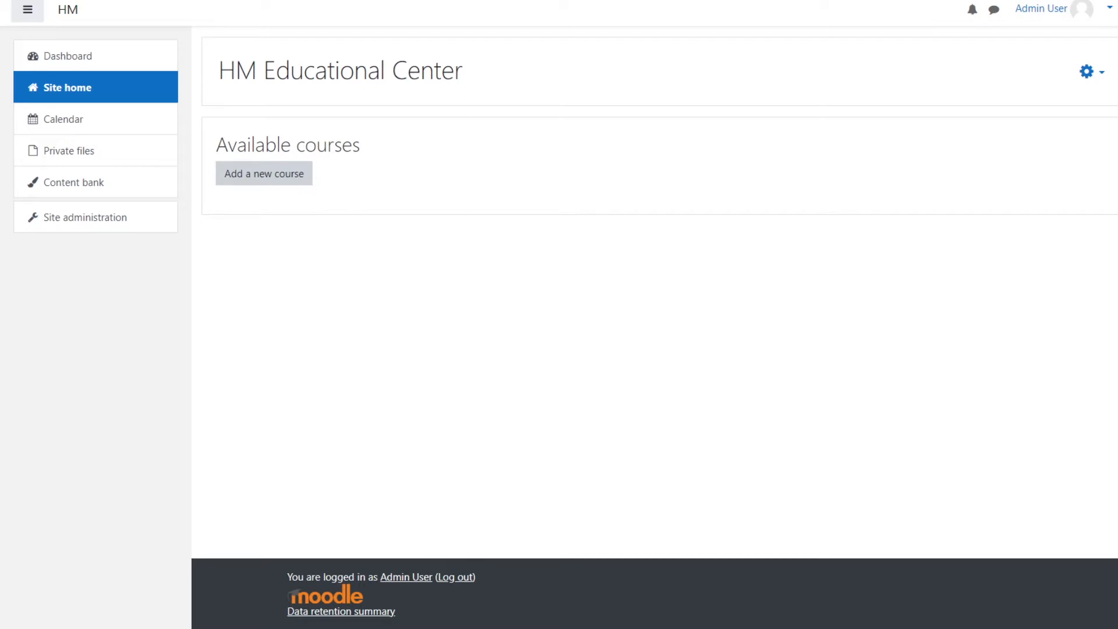
{"action": "mouse_move", "coordinate": [315, 557]}
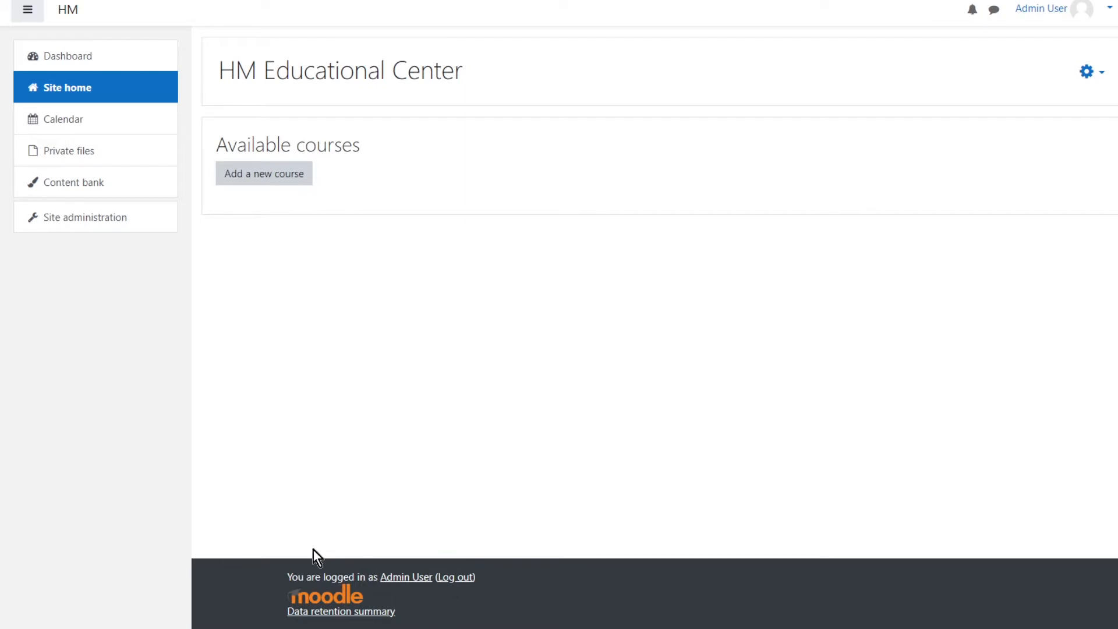
{"action": "mouse_move", "coordinate": [12, 430]}
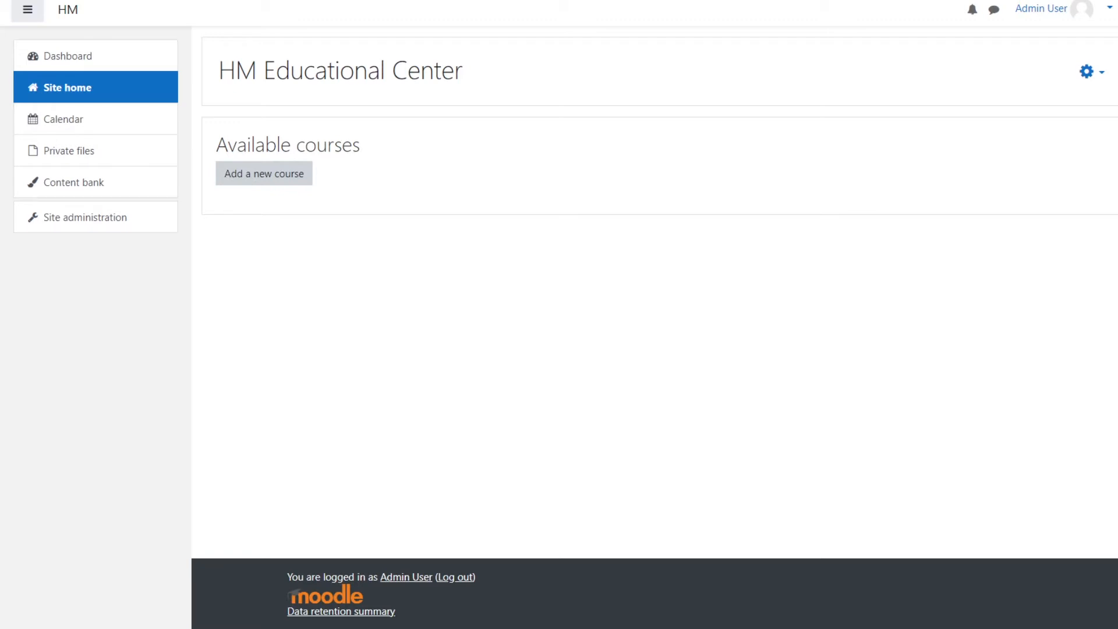
{"action": "mouse_move", "coordinate": [90, 251]}
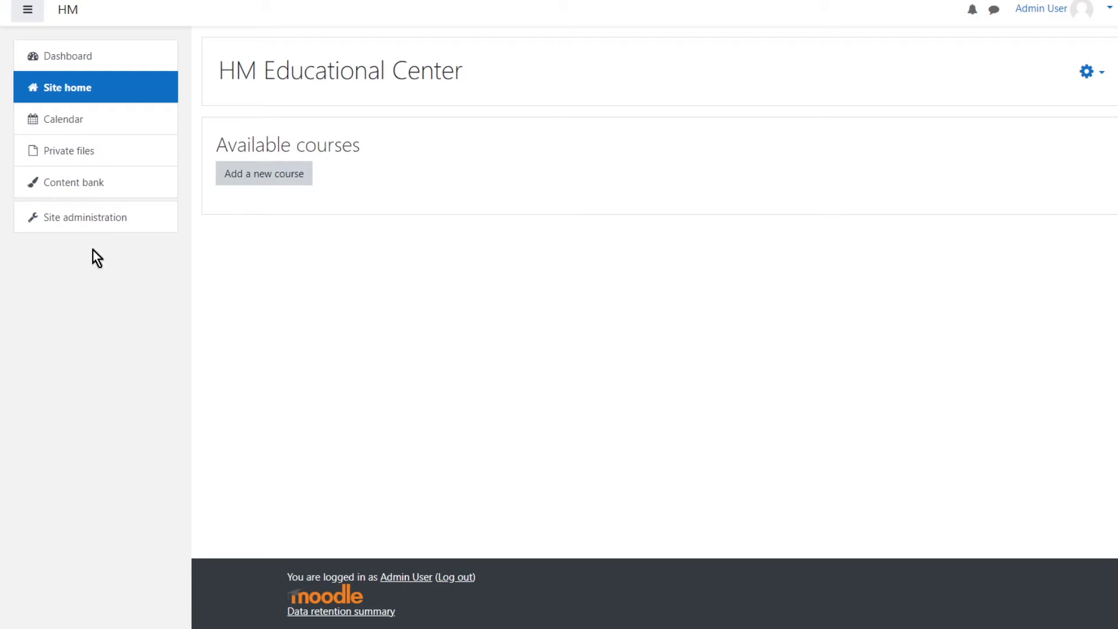
Step: Reach the plugin installer from Site administration > Plugins with the theme_academi ZIP loaded
{"action": "left_click", "coordinate": [85, 217]}
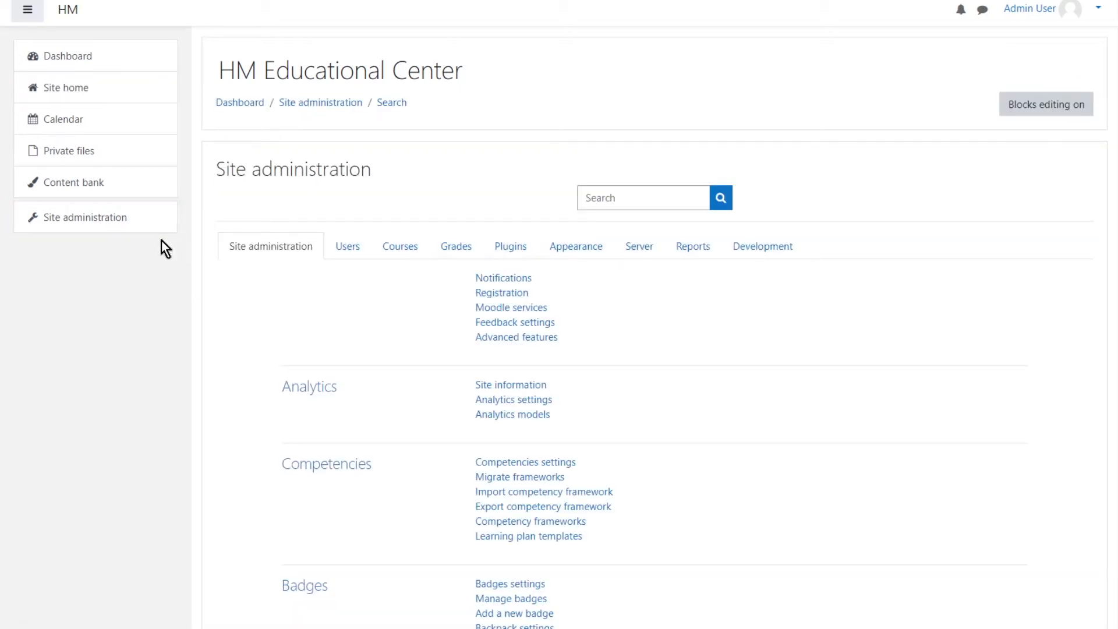
{"action": "mouse_move", "coordinate": [358, 293]}
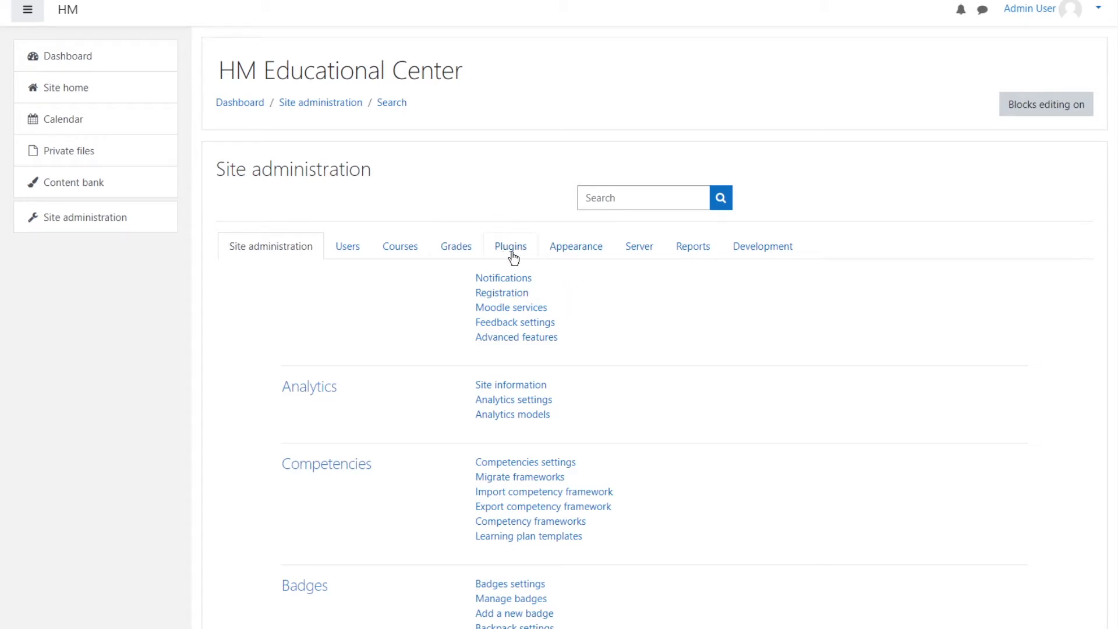
{"action": "left_click", "coordinate": [510, 247]}
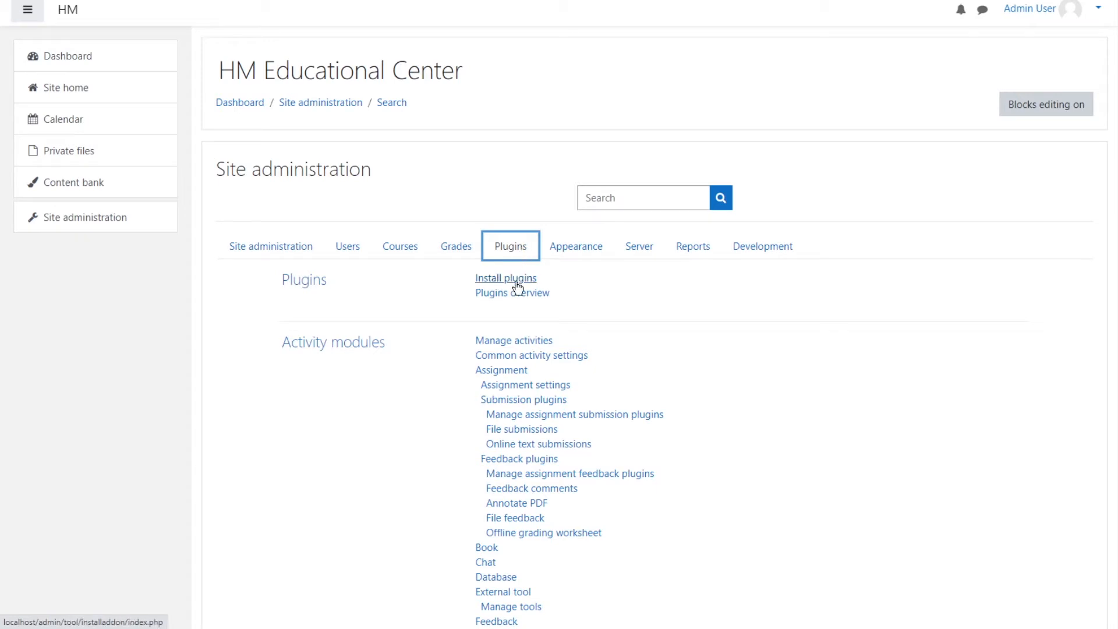
{"action": "left_click", "coordinate": [505, 277]}
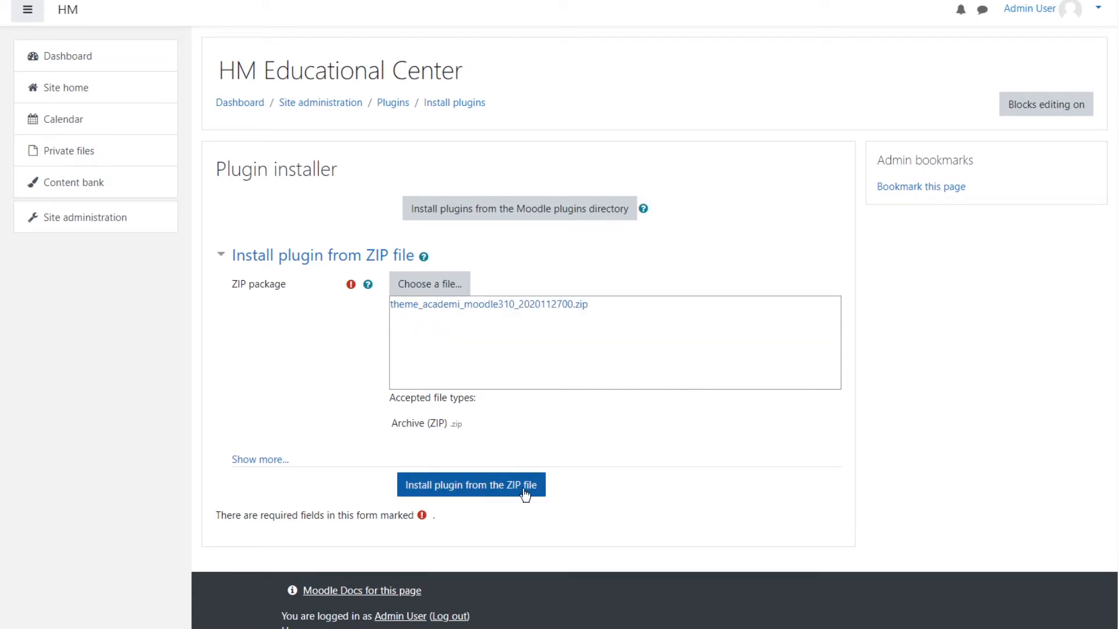
Step: Install the Academi ZIP, pass the server checks and upgrade the database so theme_academi reports success
{"action": "left_click", "coordinate": [473, 484]}
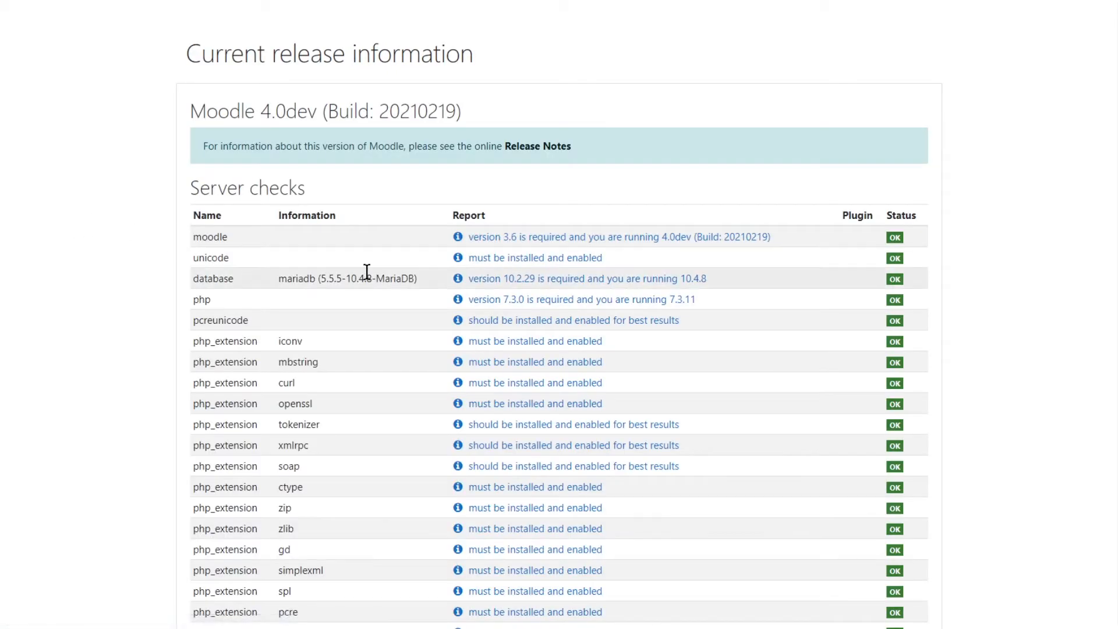
{"action": "scroll", "scroll_direction": "down", "scroll_amount": 3}
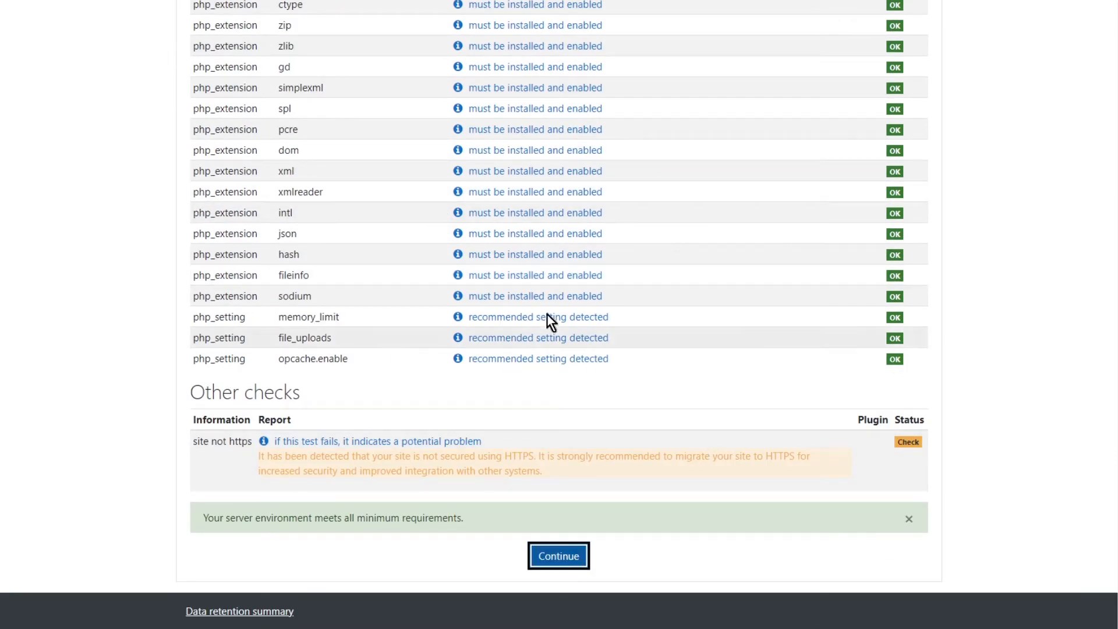
{"action": "left_click", "coordinate": [558, 555]}
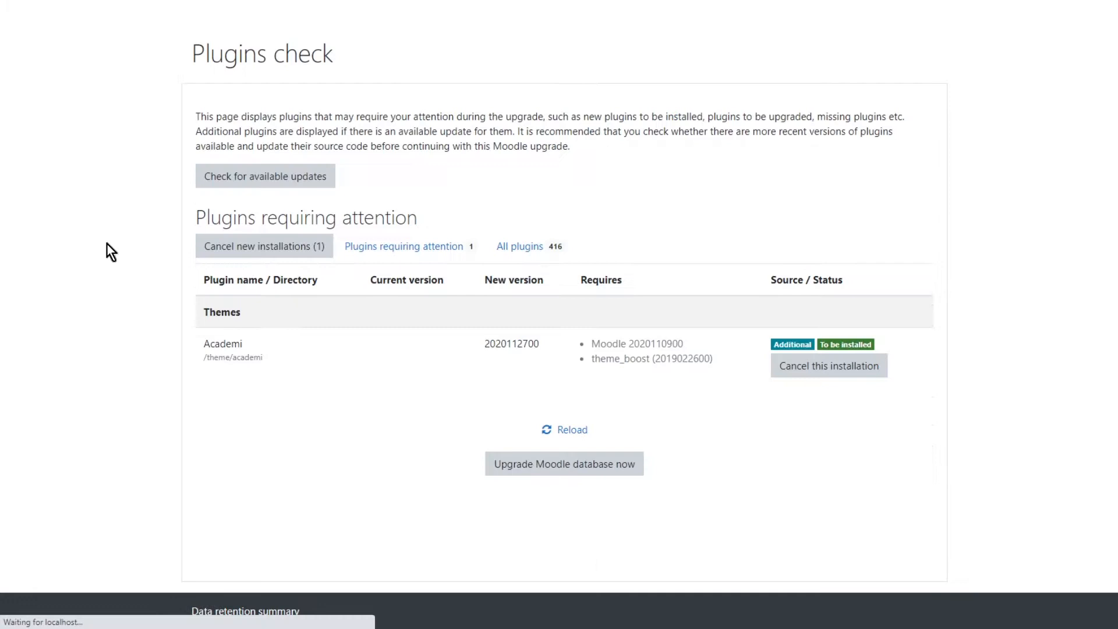
{"action": "mouse_move", "coordinate": [427, 412]}
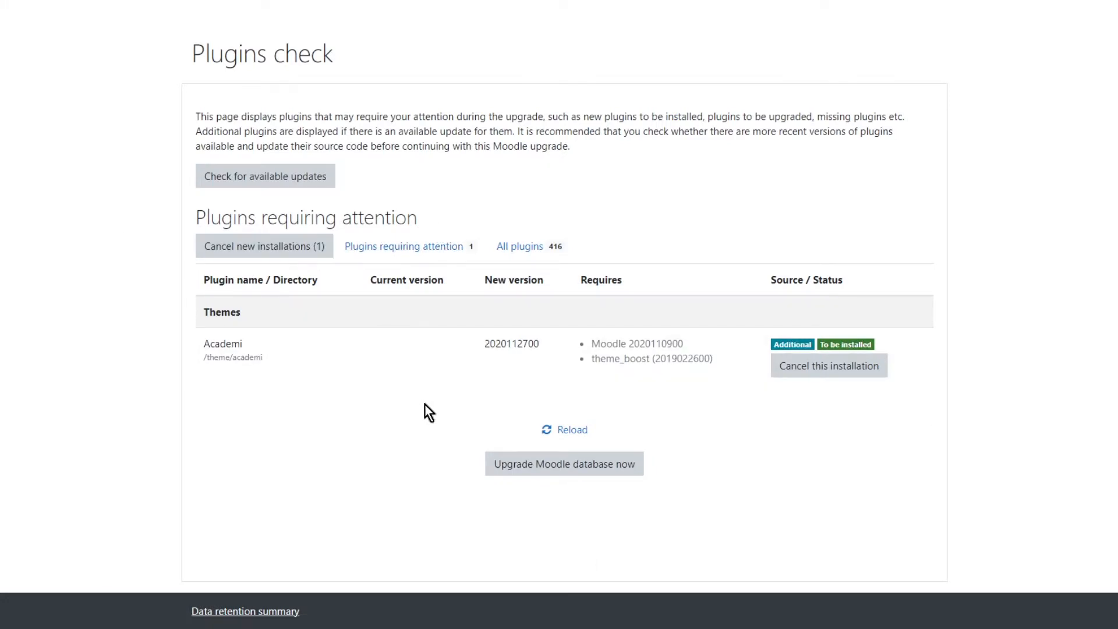
{"action": "mouse_move", "coordinate": [576, 490]}
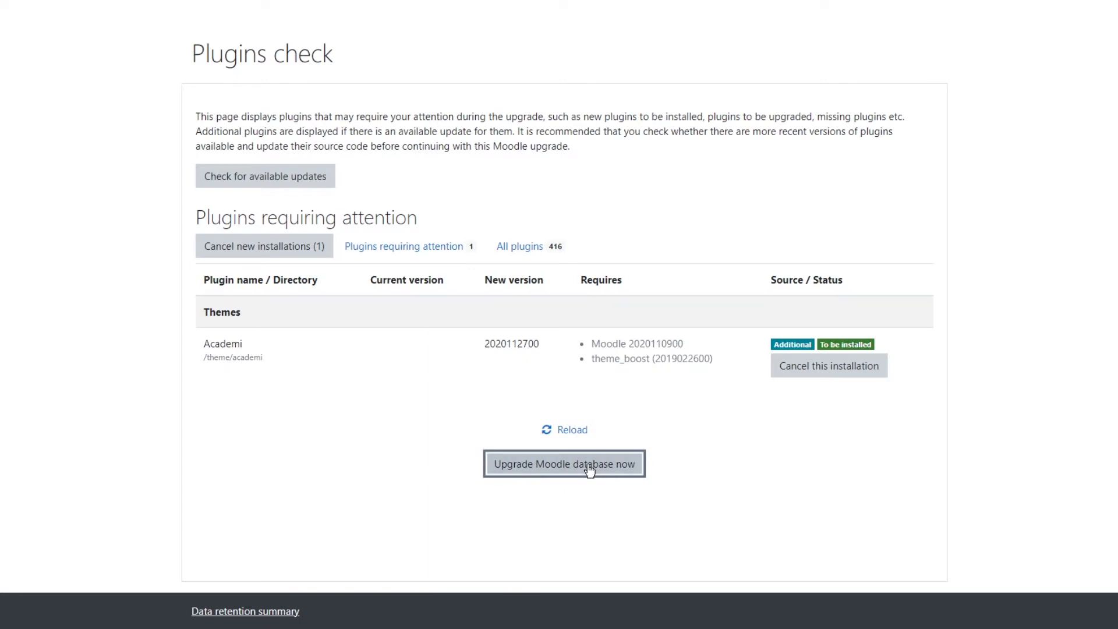
{"action": "left_click", "coordinate": [565, 464]}
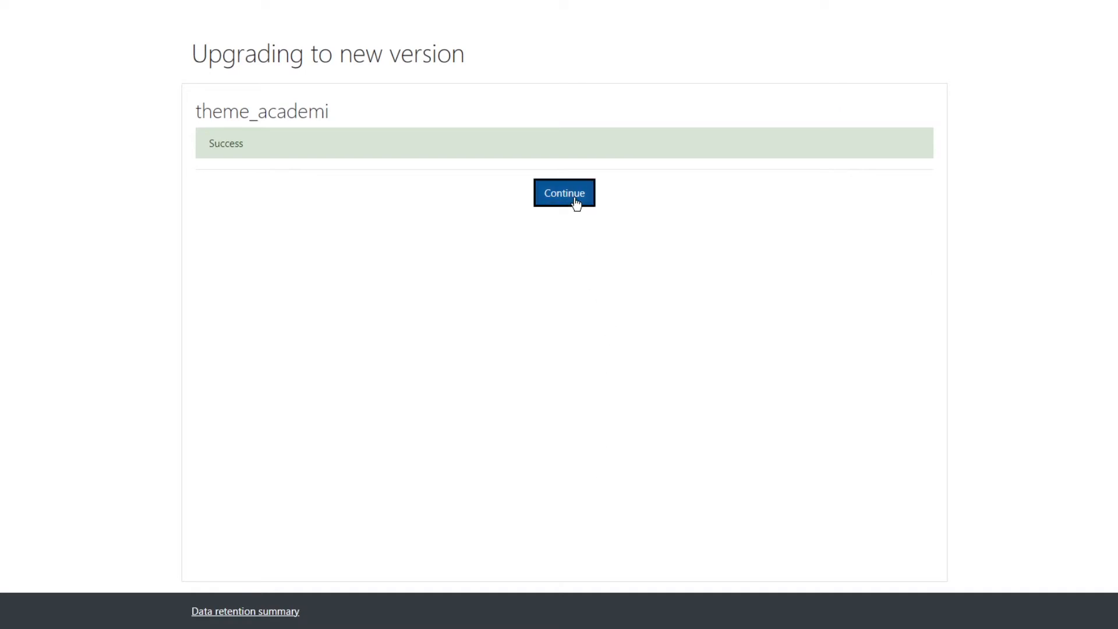
{"action": "left_click", "coordinate": [564, 193]}
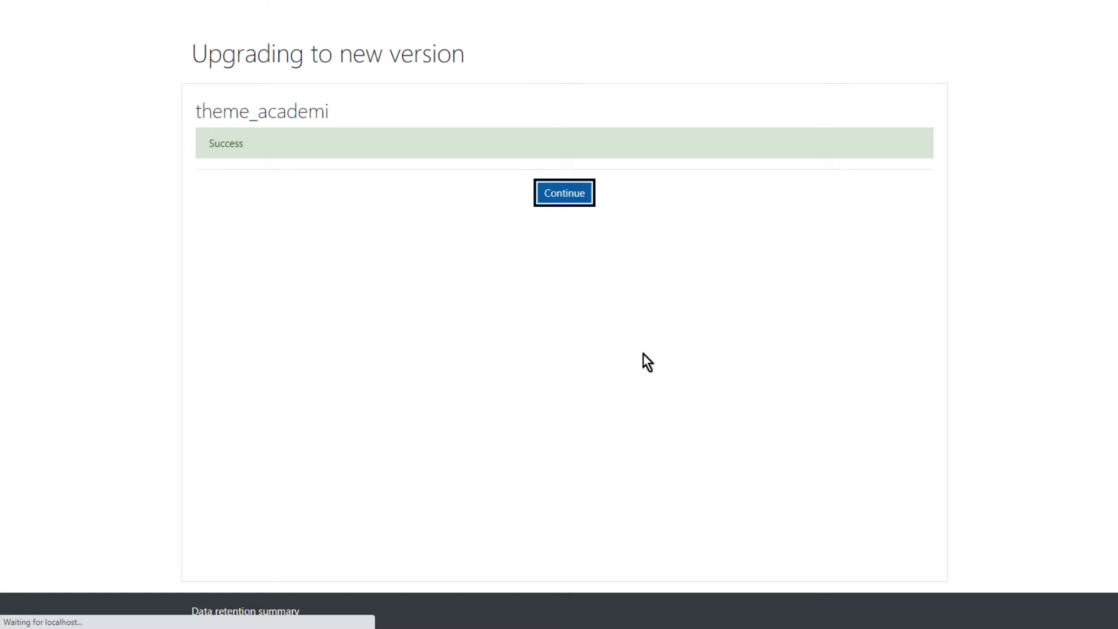
Step: Continue to the New settings - Academi page and scroll to the Footerlogo Enable and Footnote options
{"action": "left_click", "coordinate": [564, 193]}
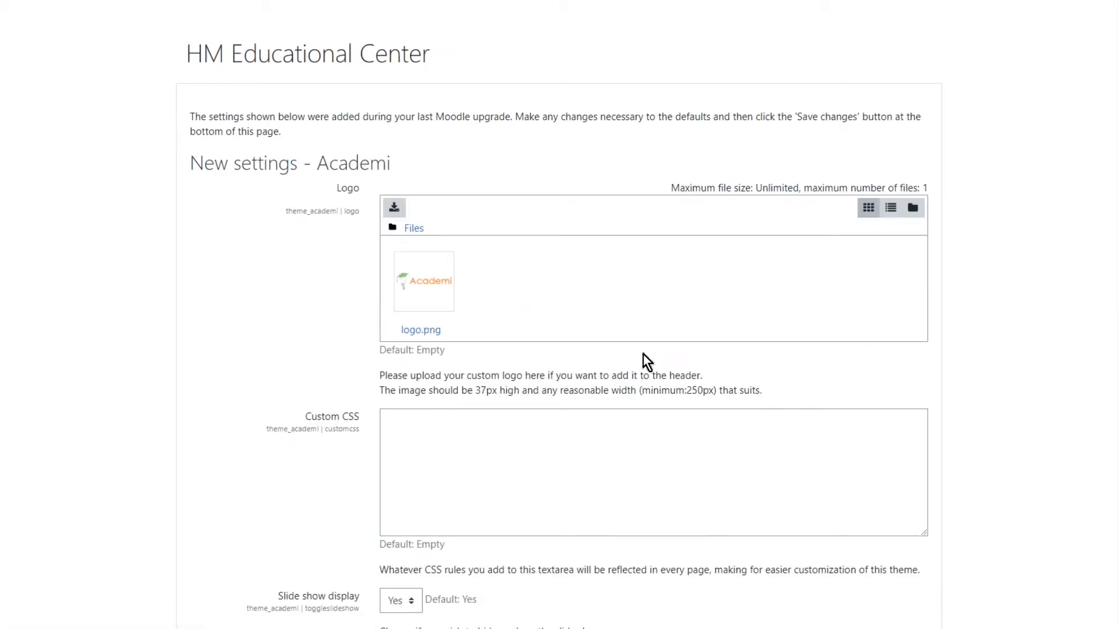
{"action": "mouse_move", "coordinate": [658, 349]}
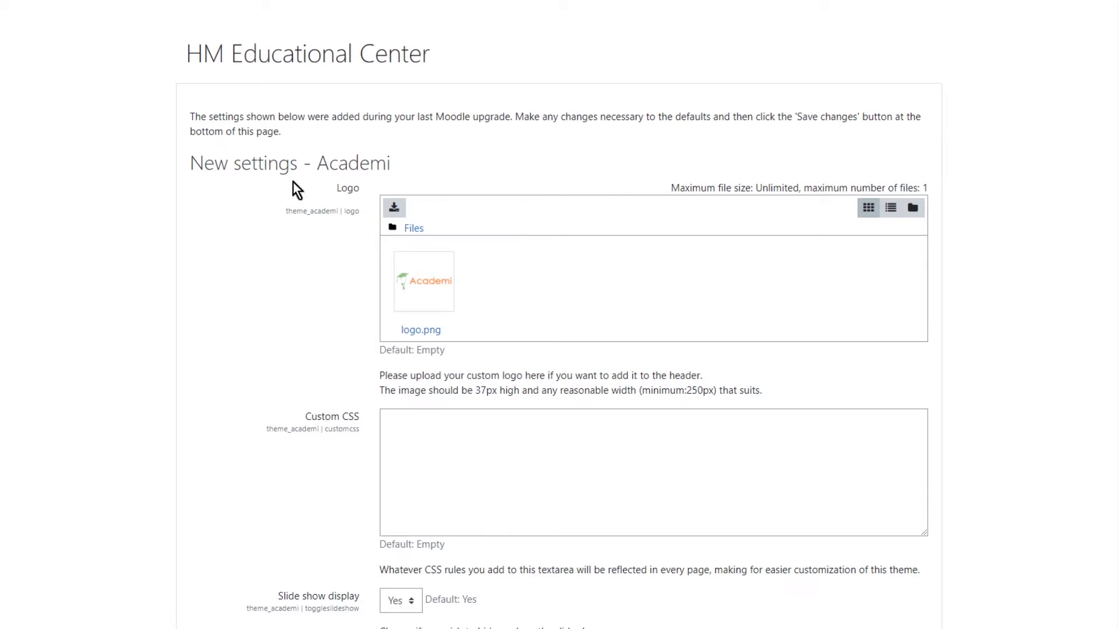
{"action": "mouse_move", "coordinate": [415, 175]}
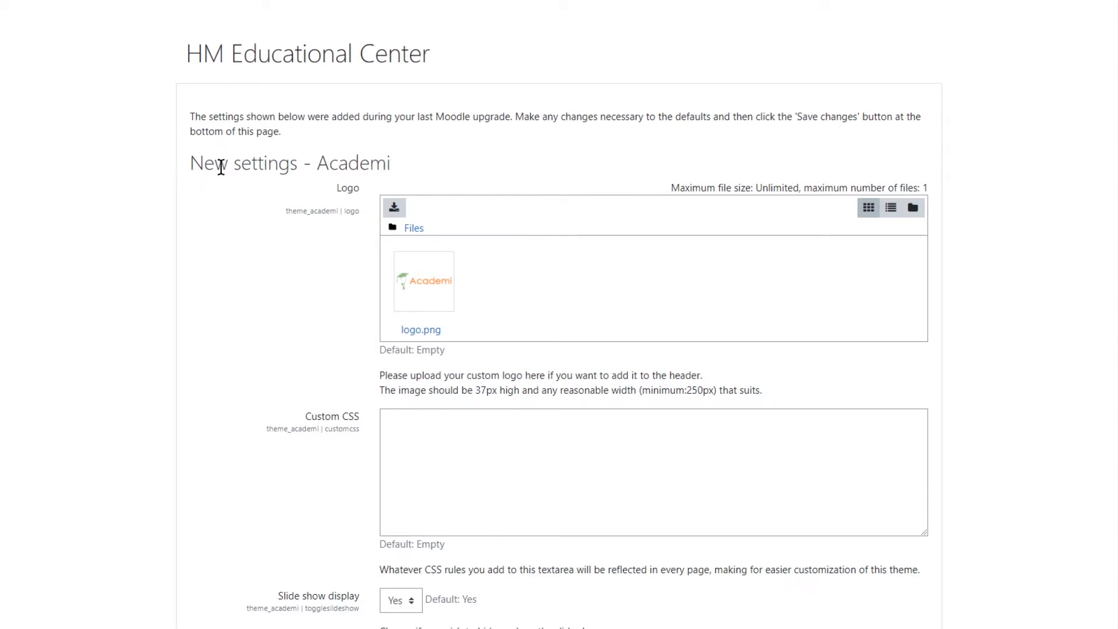
{"action": "mouse_move", "coordinate": [242, 297]}
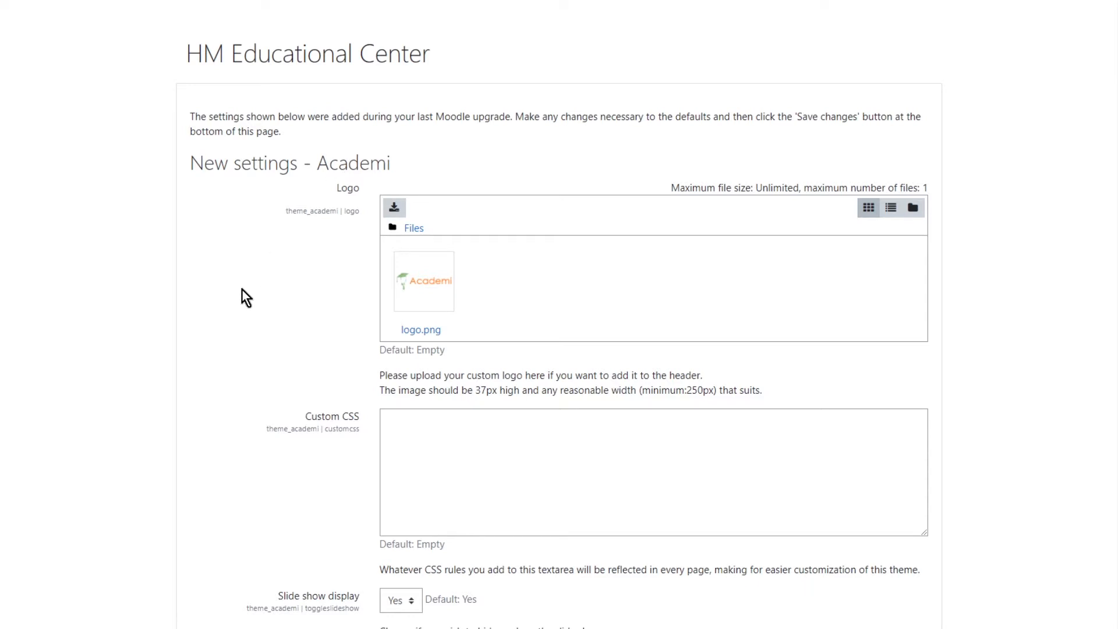
{"action": "scroll", "scroll_direction": "down", "scroll_amount": 3}
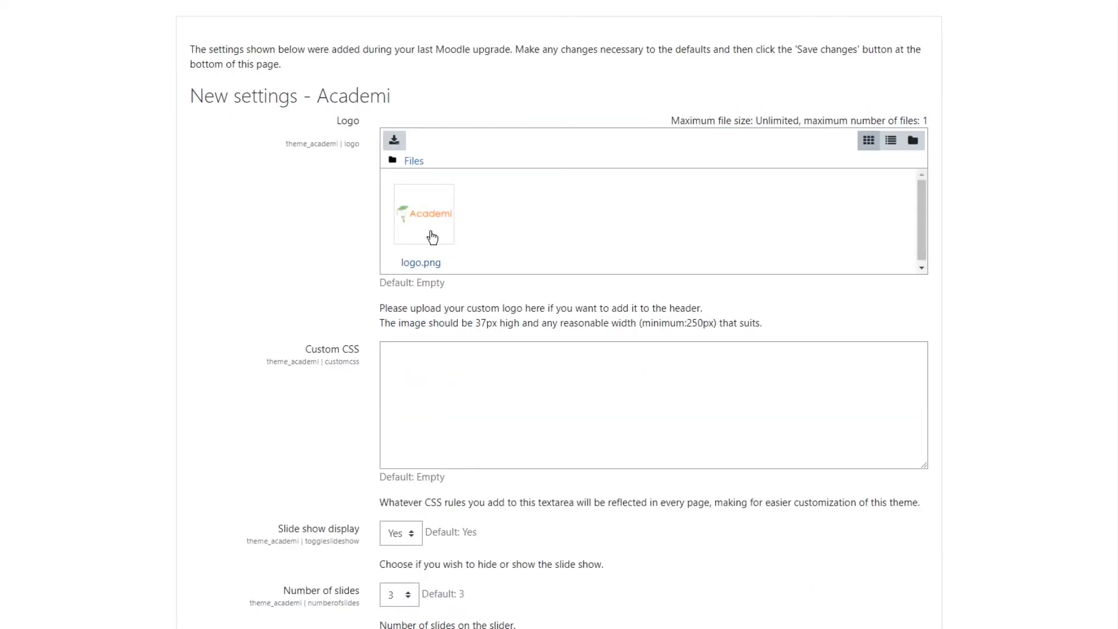
{"action": "mouse_move", "coordinate": [410, 225]}
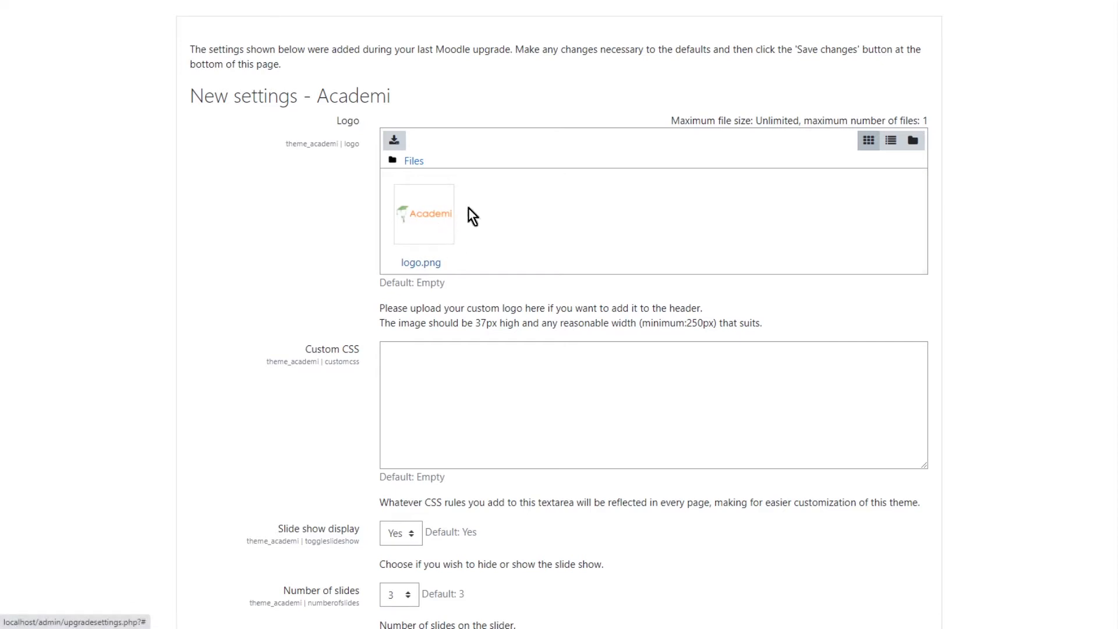
{"action": "mouse_move", "coordinate": [521, 244]}
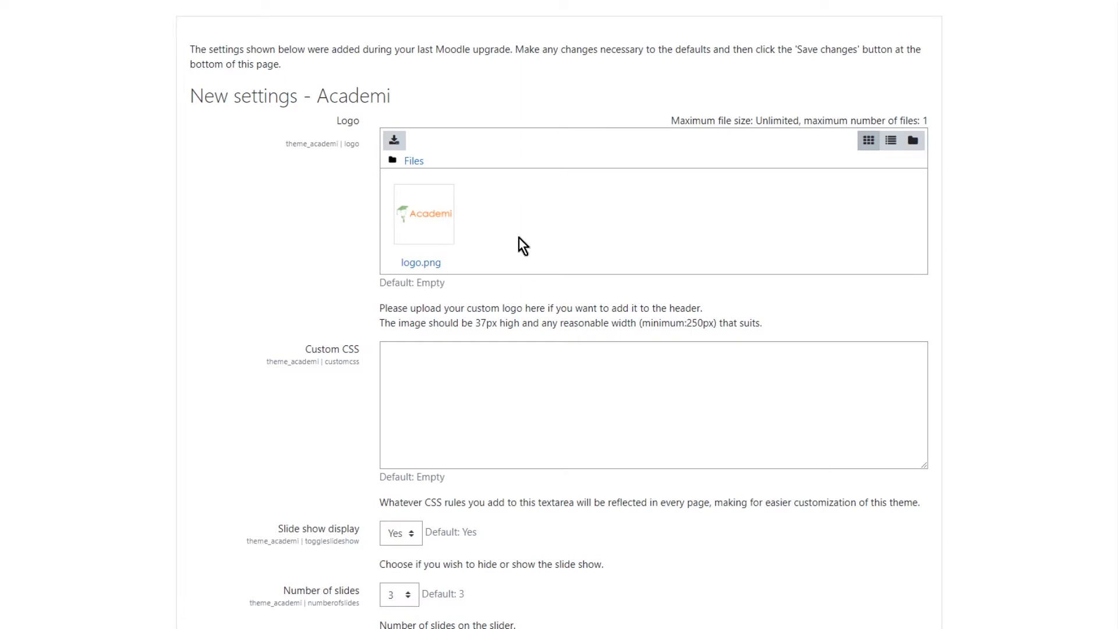
{"action": "scroll", "scroll_direction": "down", "scroll_amount": 3}
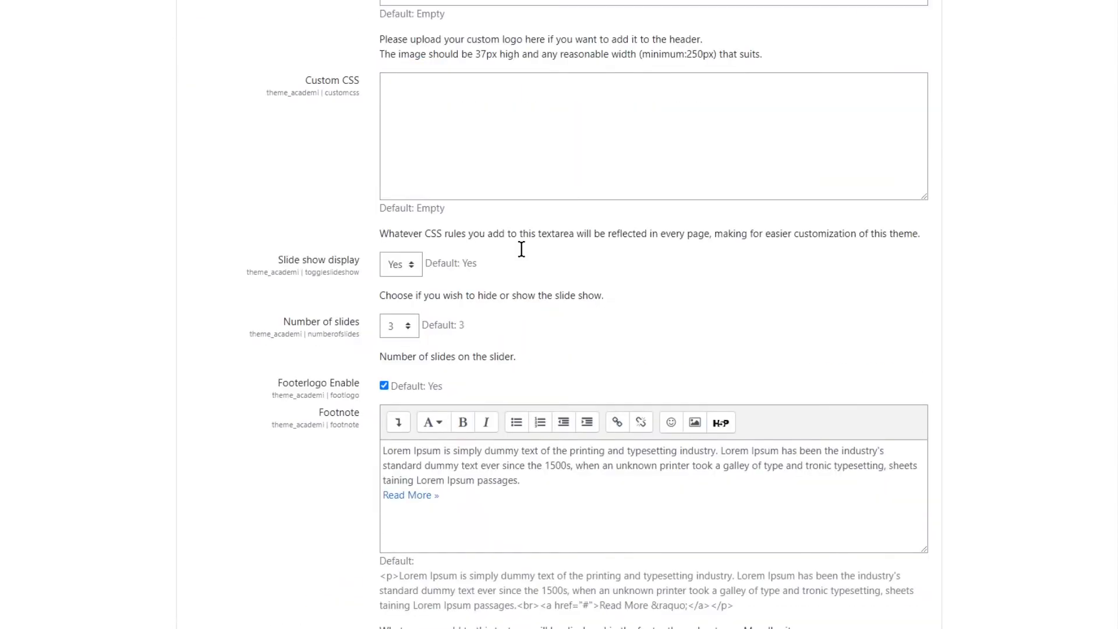
{"action": "scroll", "scroll_direction": "down", "scroll_amount": 3}
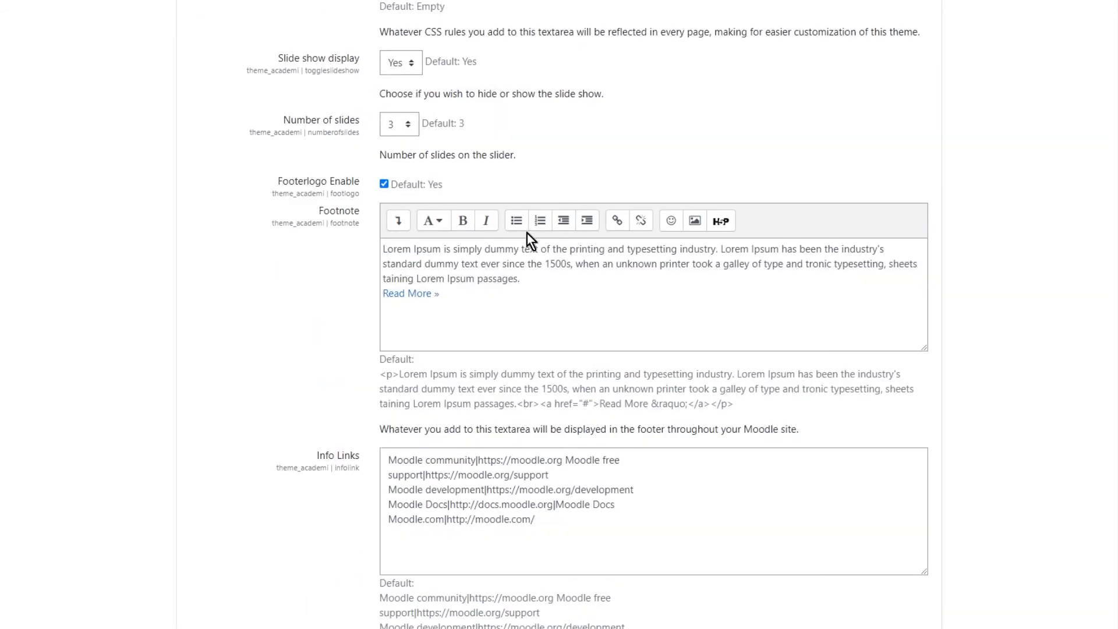
{"action": "mouse_move", "coordinate": [272, 192]}
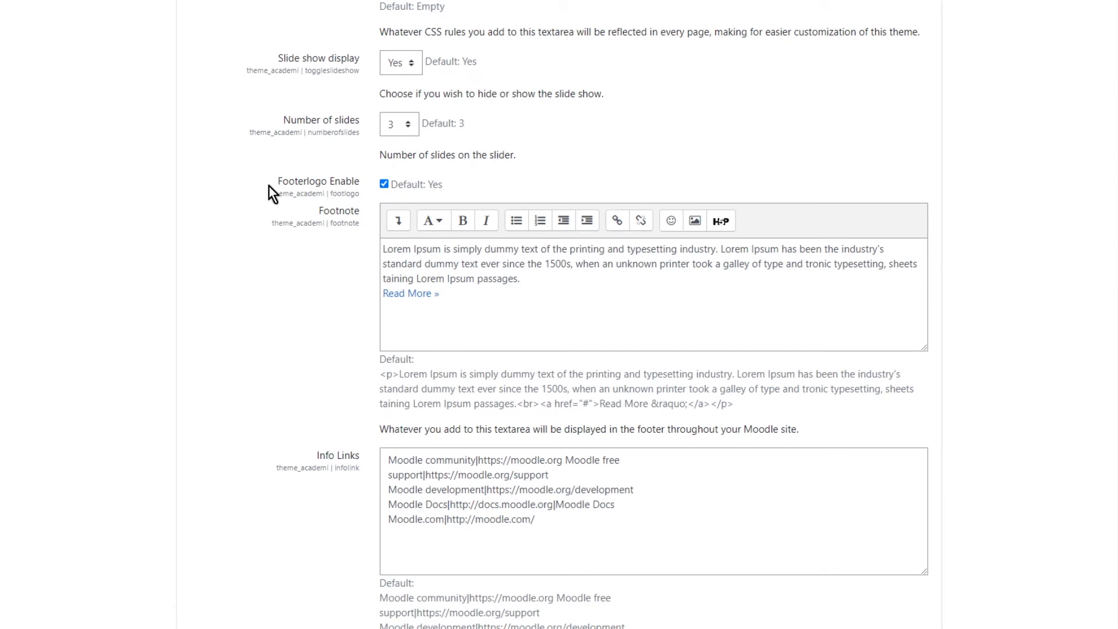
{"action": "mouse_move", "coordinate": [564, 273]}
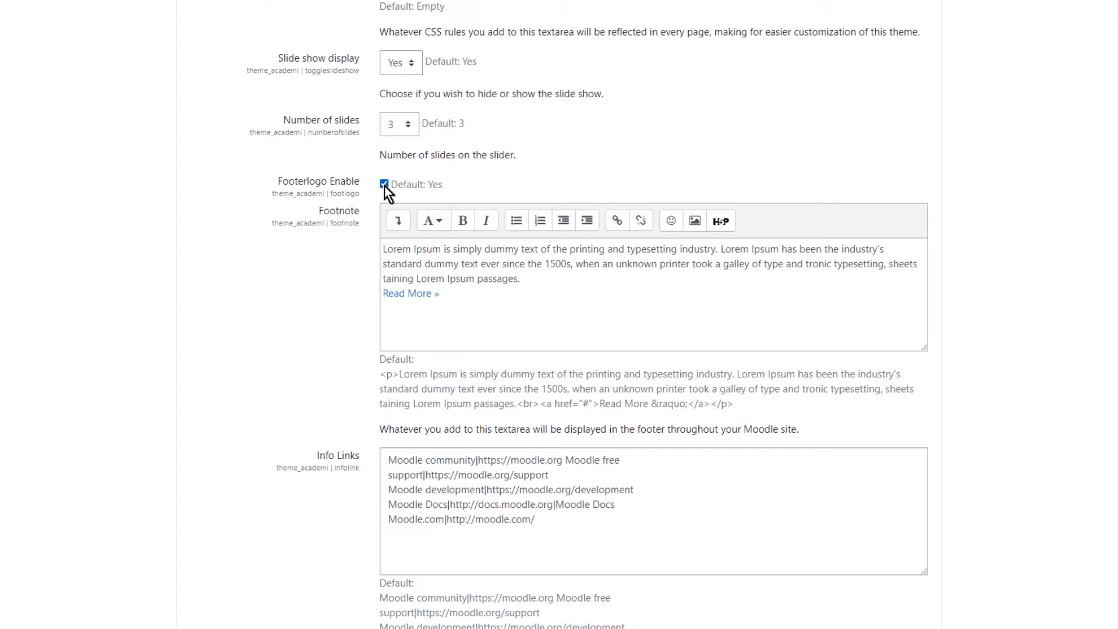
Step: Disable the footer logo and empty the footer address, email, phone and social link fields
{"action": "left_click", "coordinate": [385, 184]}
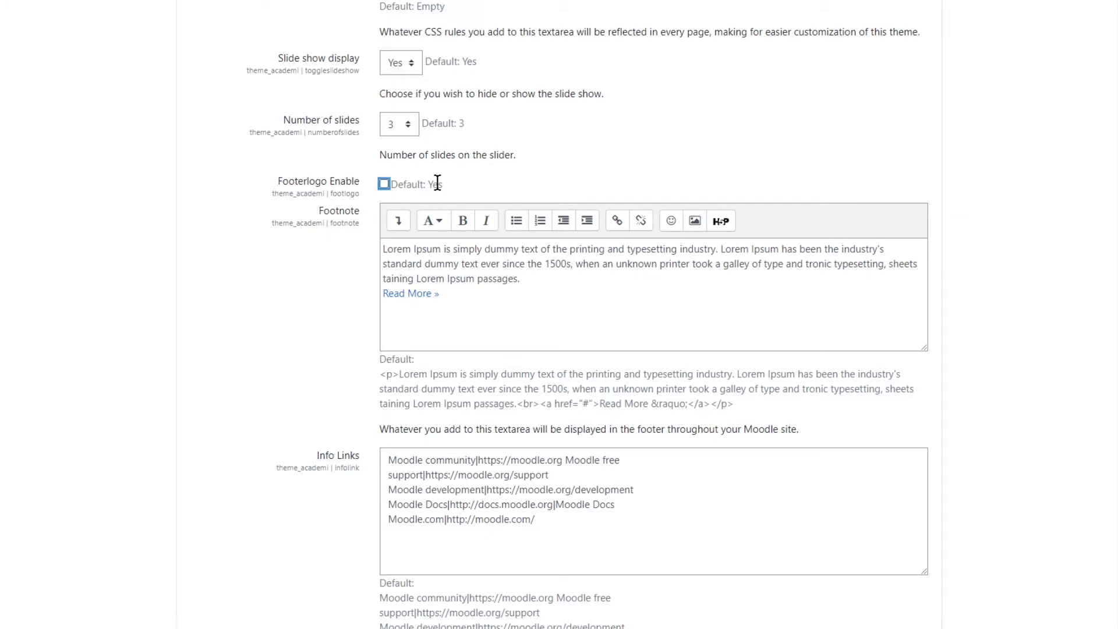
{"action": "scroll", "scroll_direction": "down", "scroll_amount": 3}
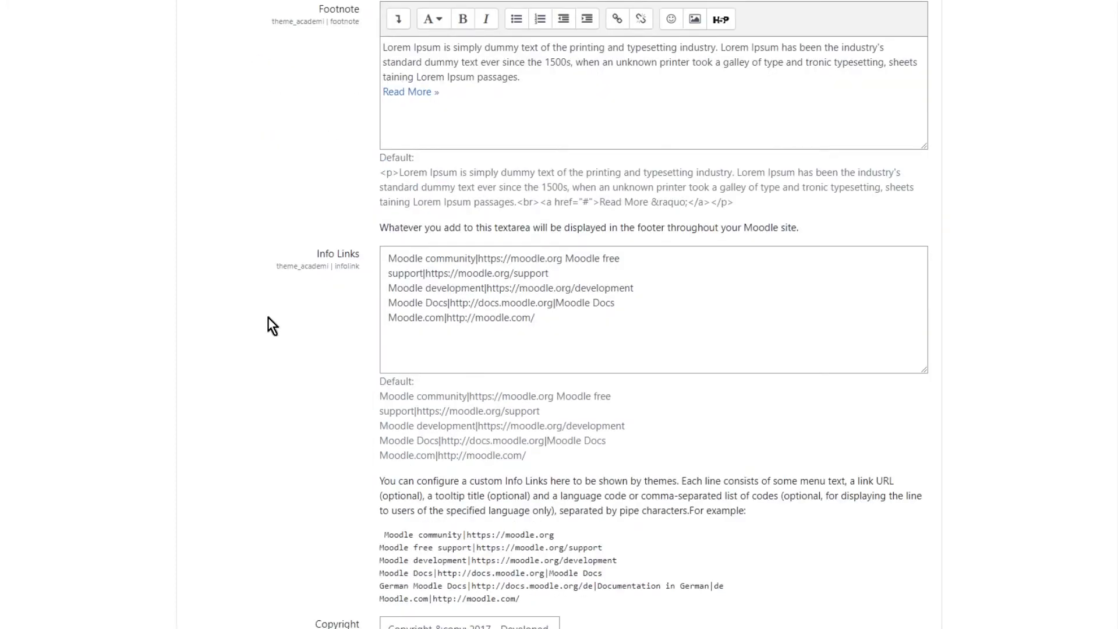
{"action": "scroll", "scroll_direction": "down", "scroll_amount": 3}
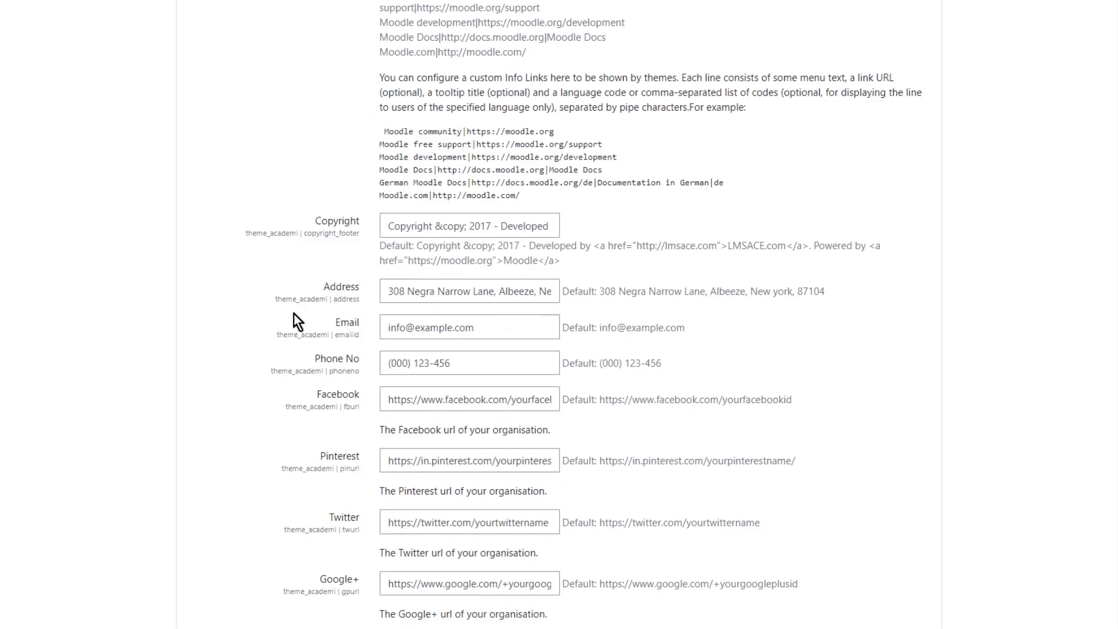
{"action": "scroll", "scroll_direction": "down", "scroll_amount": 3}
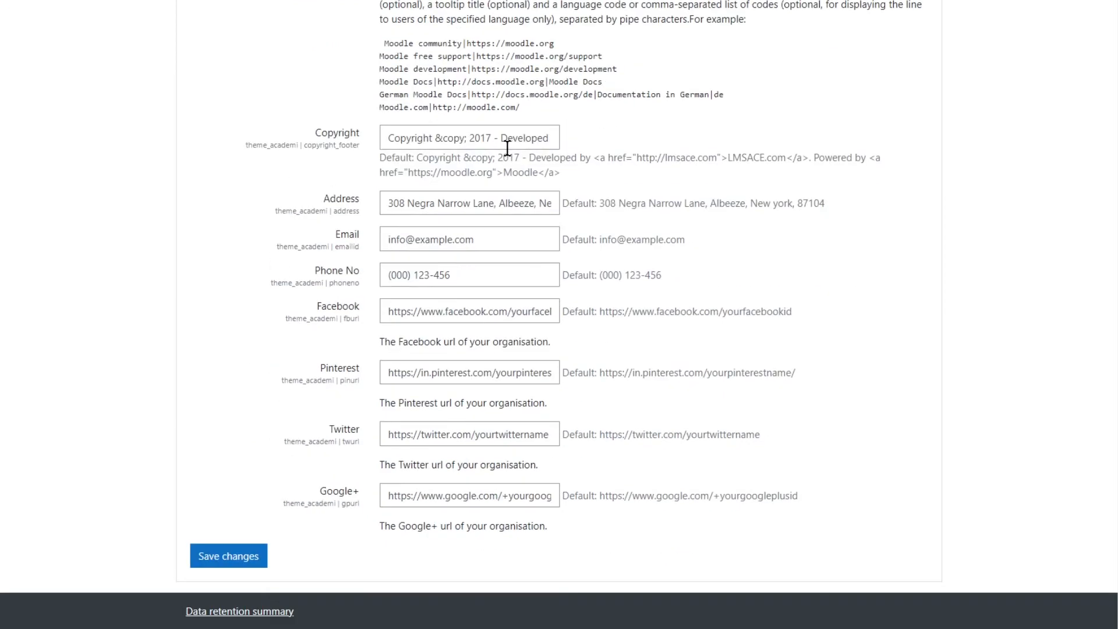
{"action": "mouse_move", "coordinate": [480, 158]}
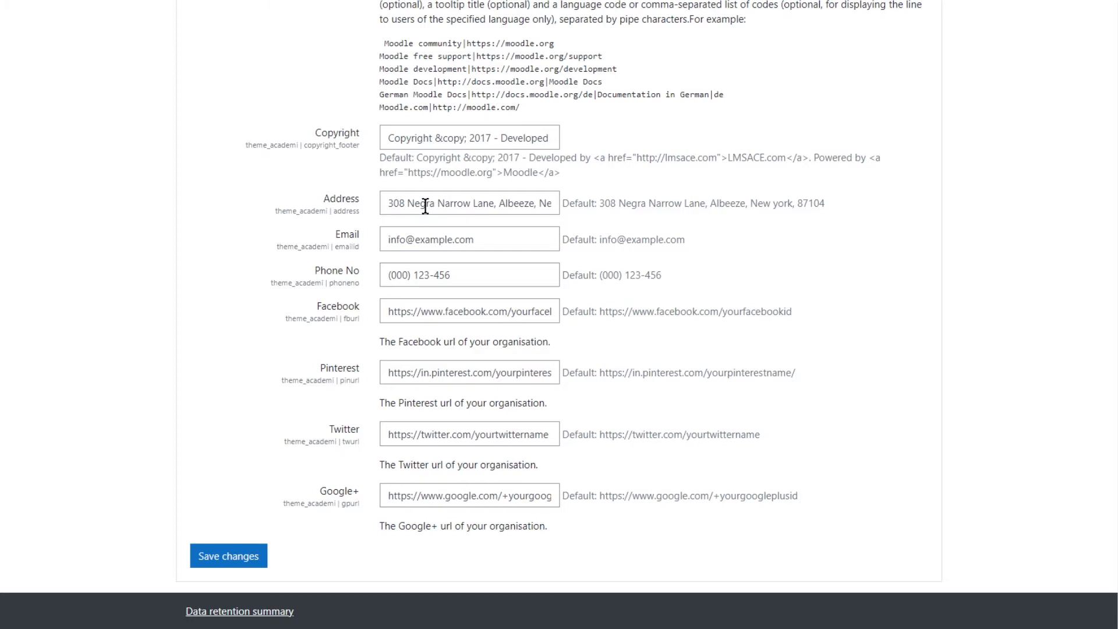
{"action": "mouse_move", "coordinate": [443, 226]}
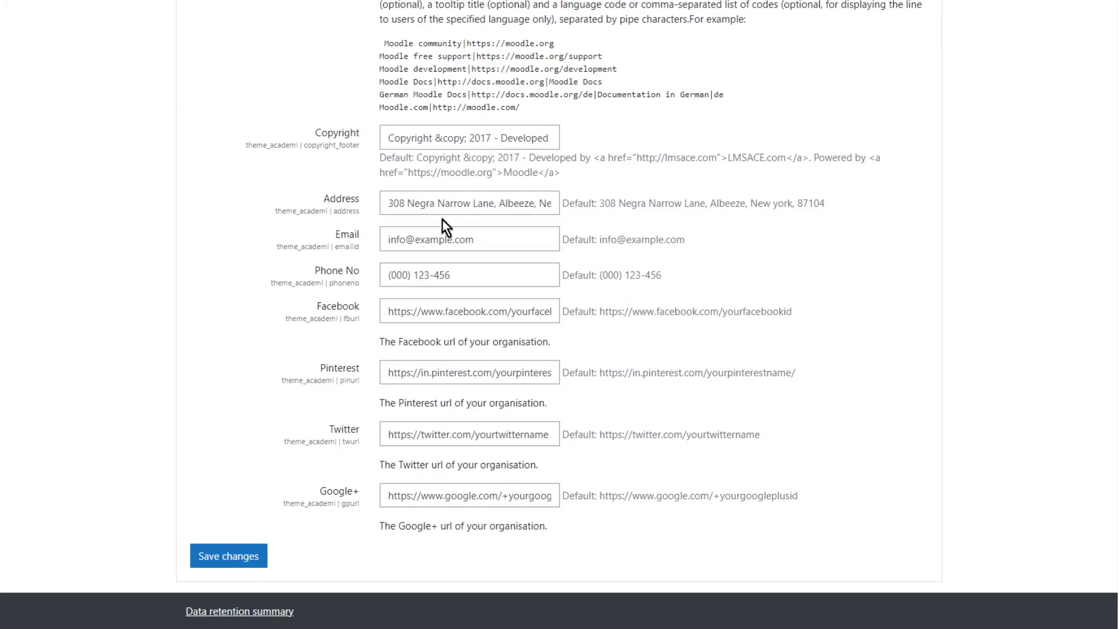
{"action": "triple_click", "coordinate": [468, 203]}
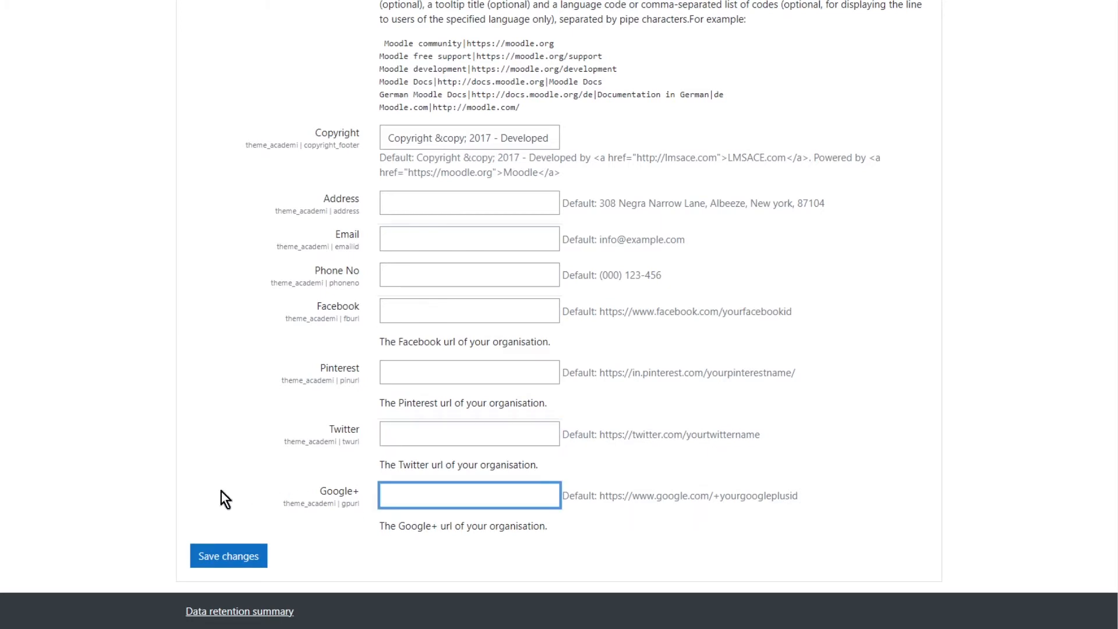
{"action": "left_click", "coordinate": [228, 556]}
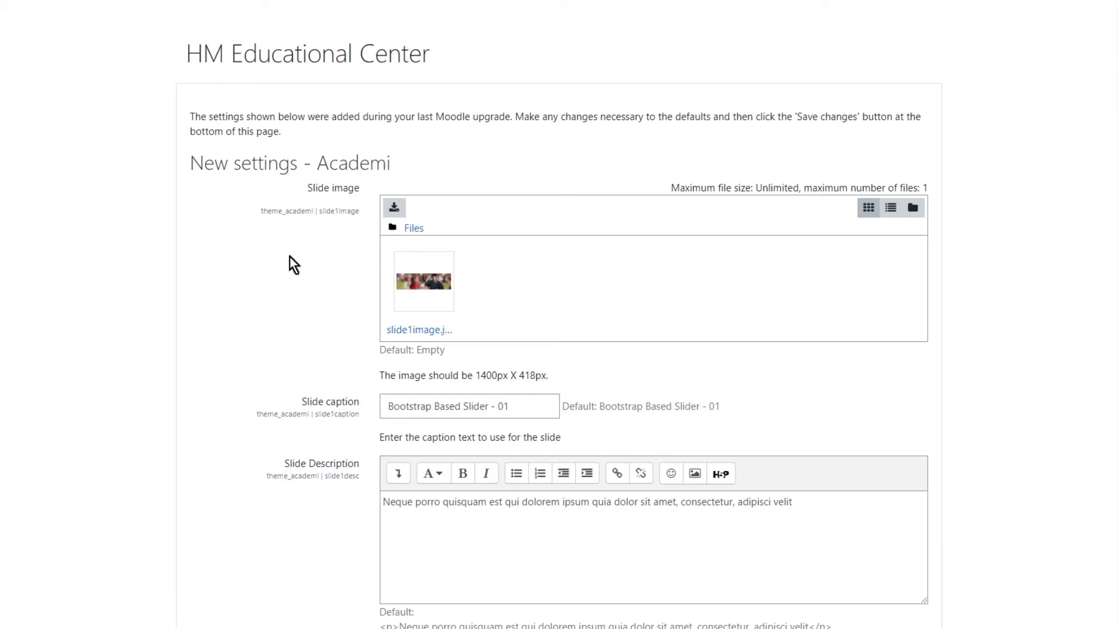
{"action": "mouse_move", "coordinate": [278, 258]}
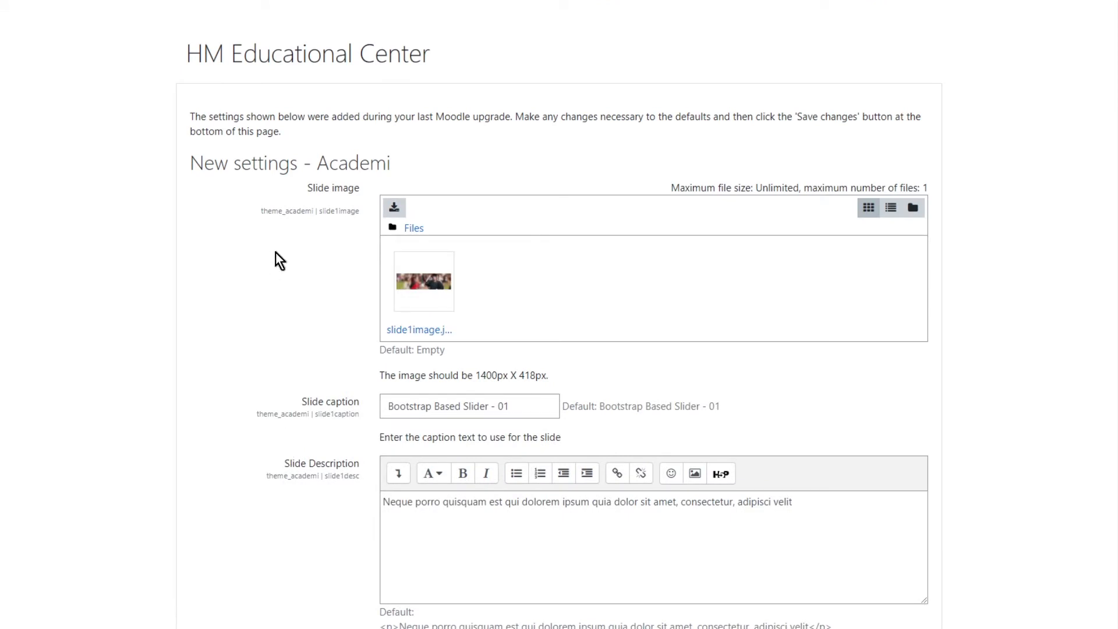
{"action": "mouse_move", "coordinate": [333, 279]}
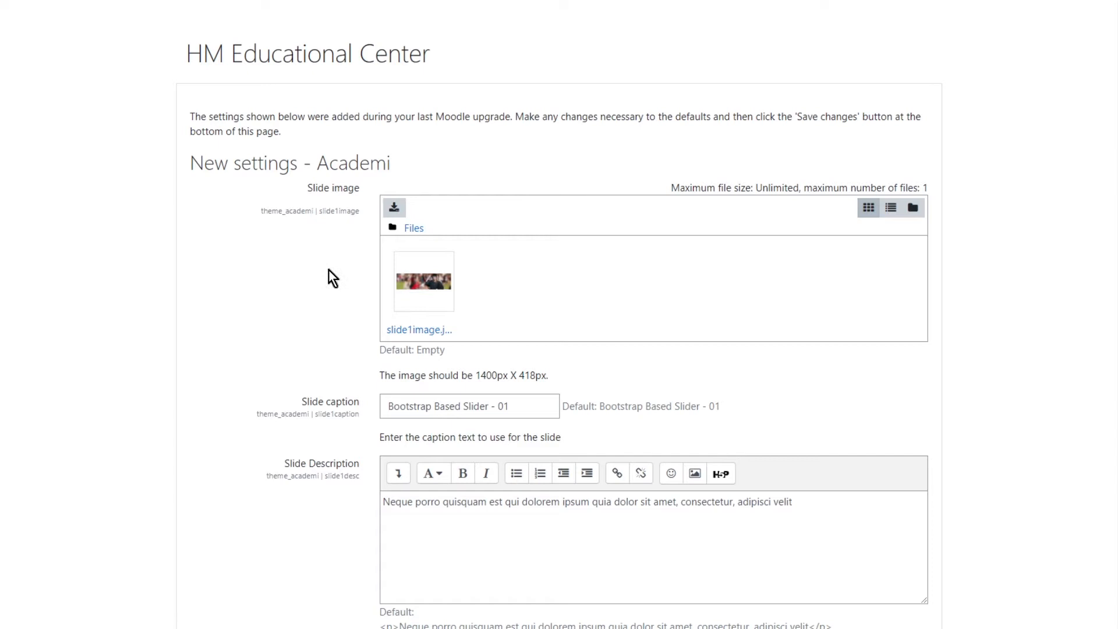
{"action": "mouse_move", "coordinate": [305, 285]}
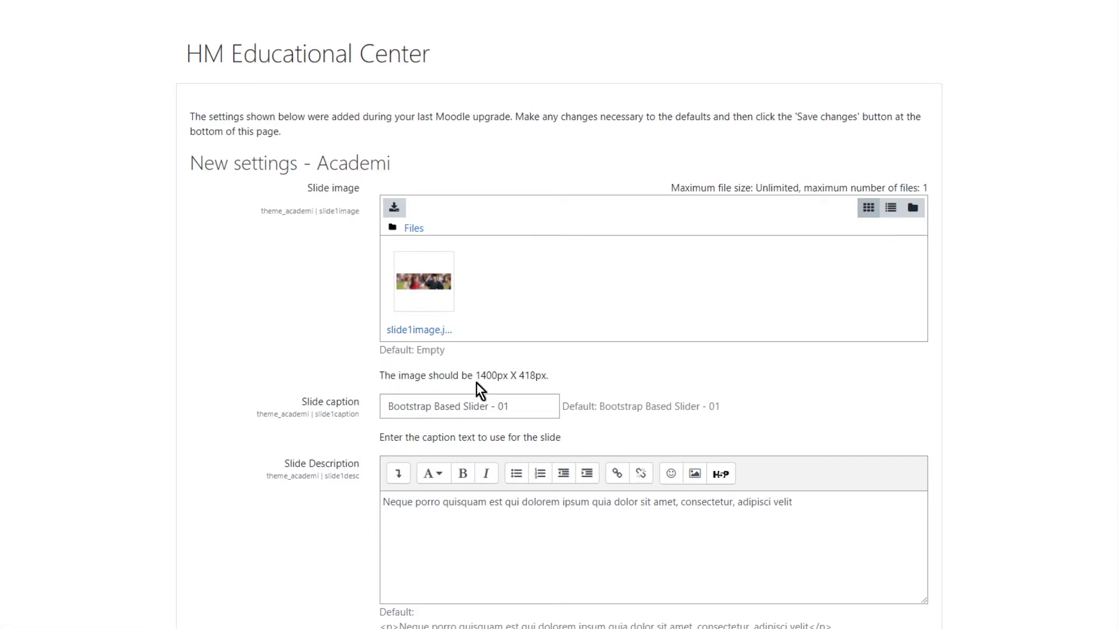
{"action": "mouse_move", "coordinate": [535, 398]}
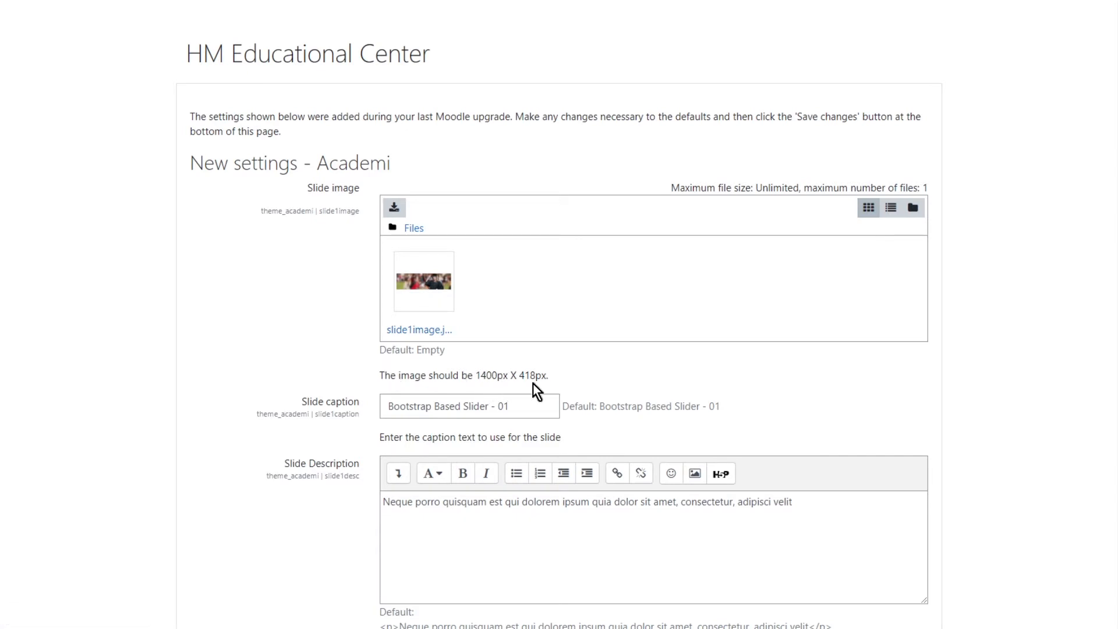
{"action": "mouse_move", "coordinate": [471, 379]}
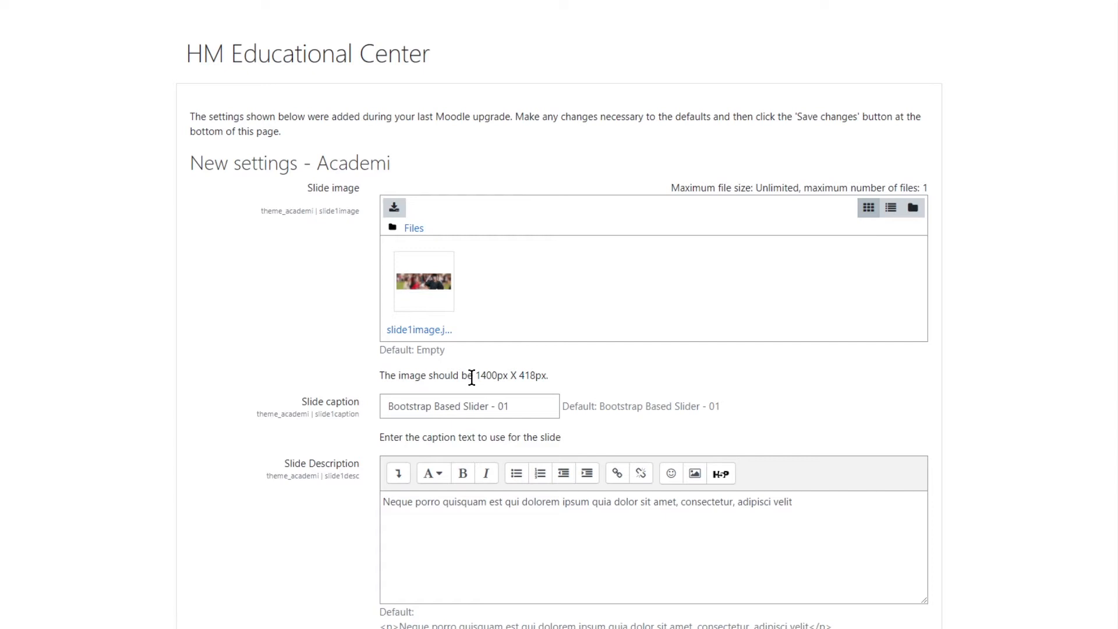
{"action": "mouse_move", "coordinate": [499, 371]}
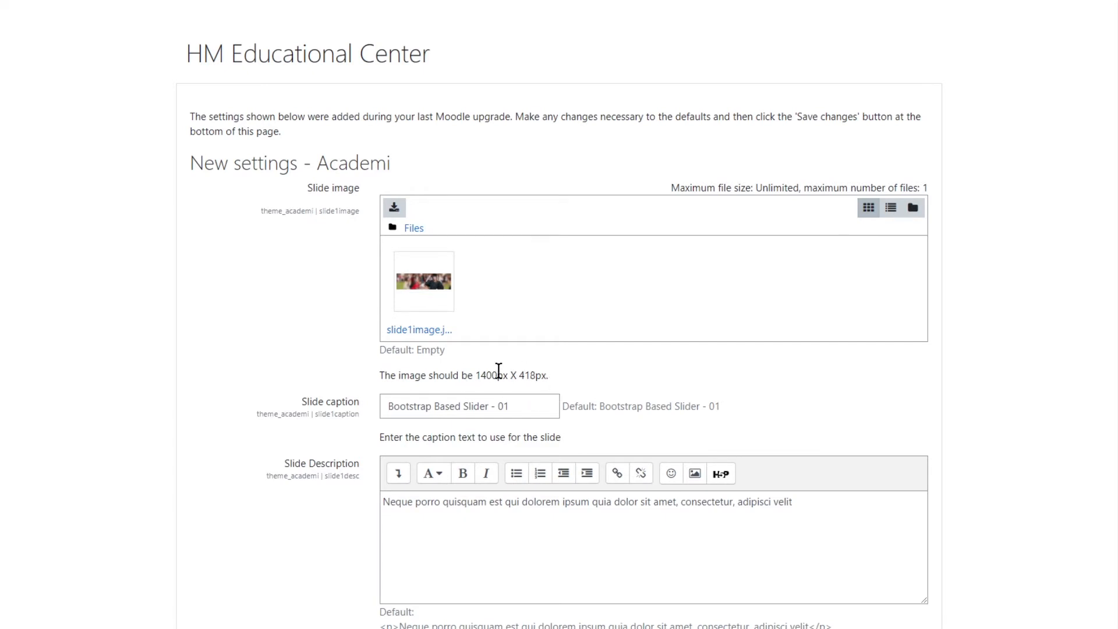
{"action": "mouse_move", "coordinate": [300, 304]}
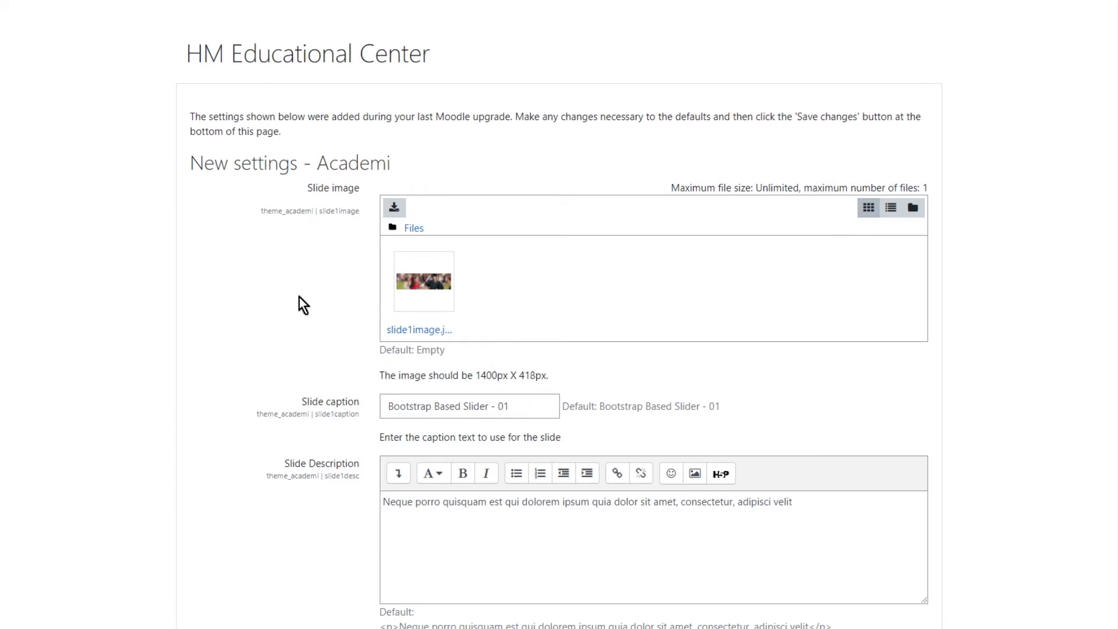
Step: Save the New settings - Academi page, landing on the site administration notifications page
{"action": "scroll", "scroll_direction": "down", "scroll_amount": 3}
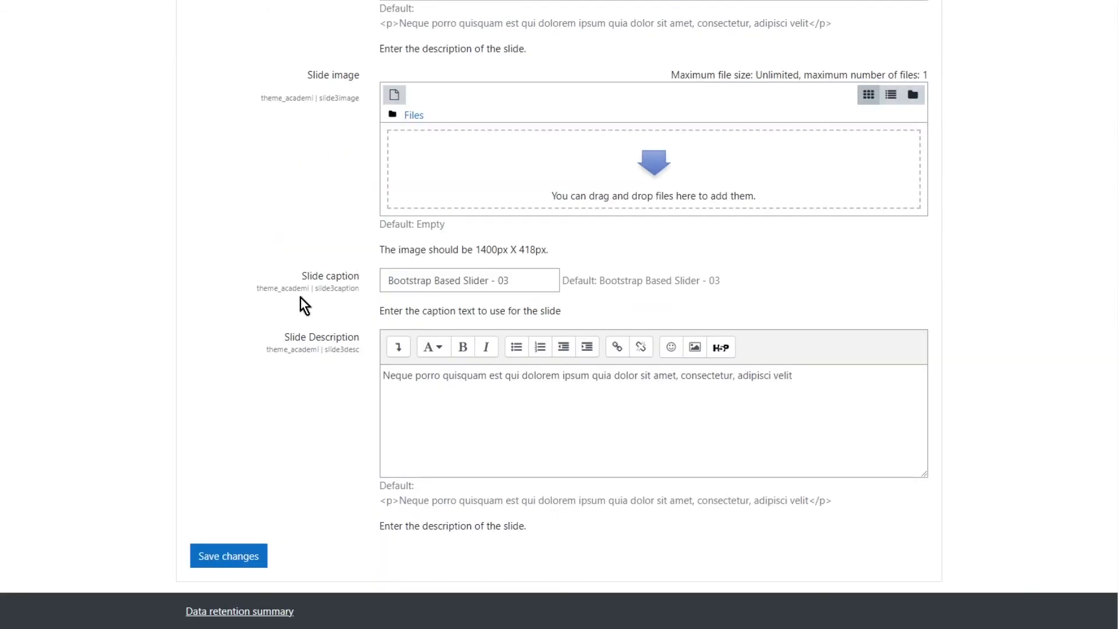
{"action": "left_click", "coordinate": [229, 556]}
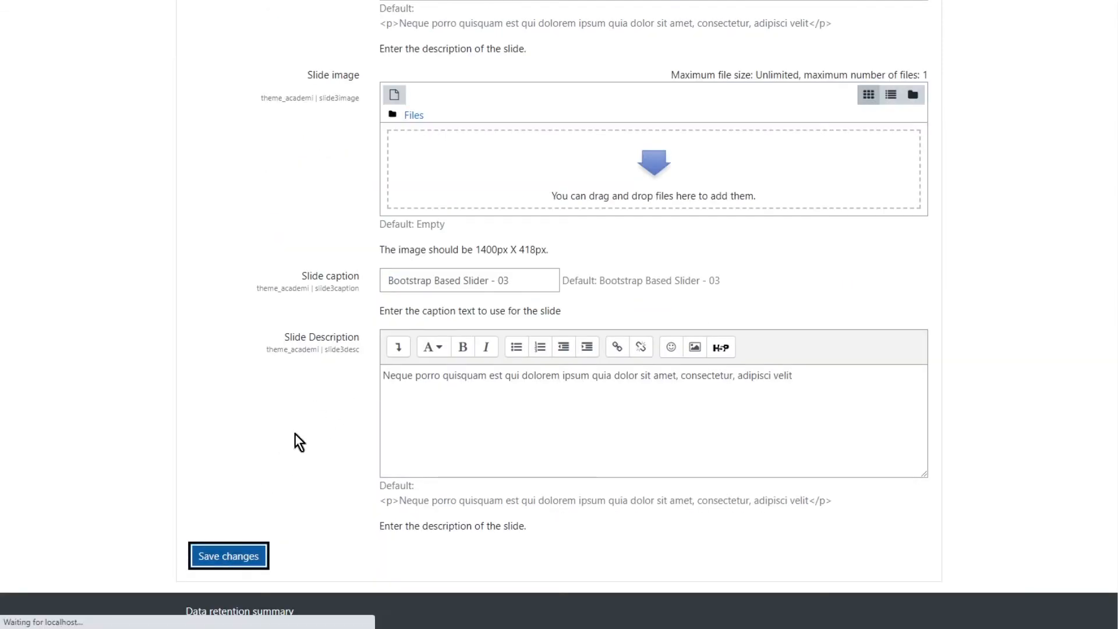
{"action": "left_click", "coordinate": [228, 555]}
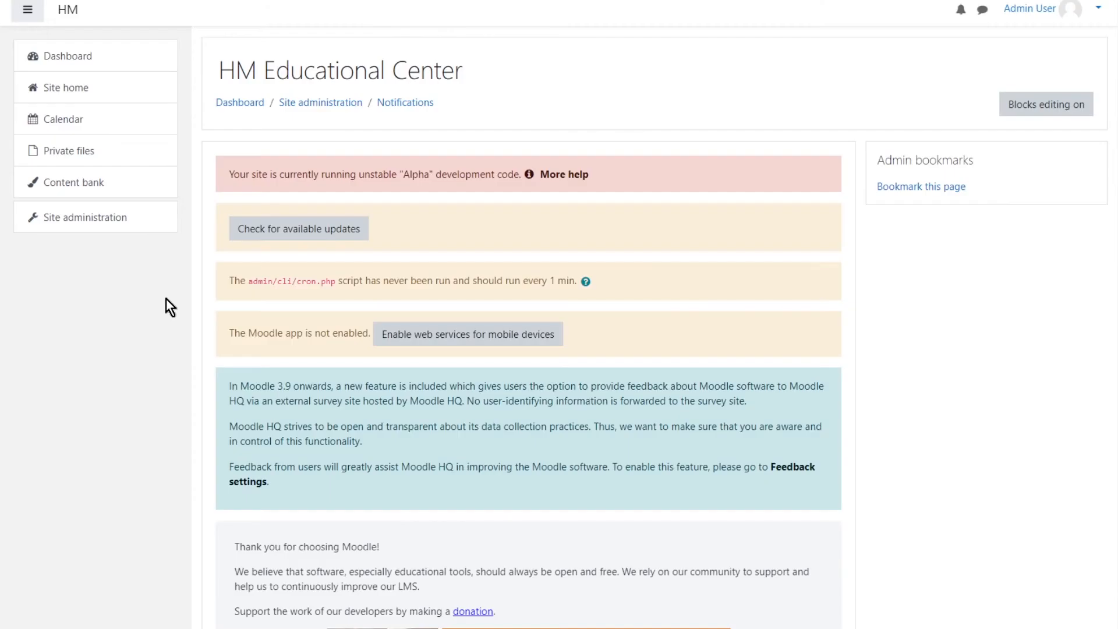
{"action": "mouse_move", "coordinate": [193, 308]}
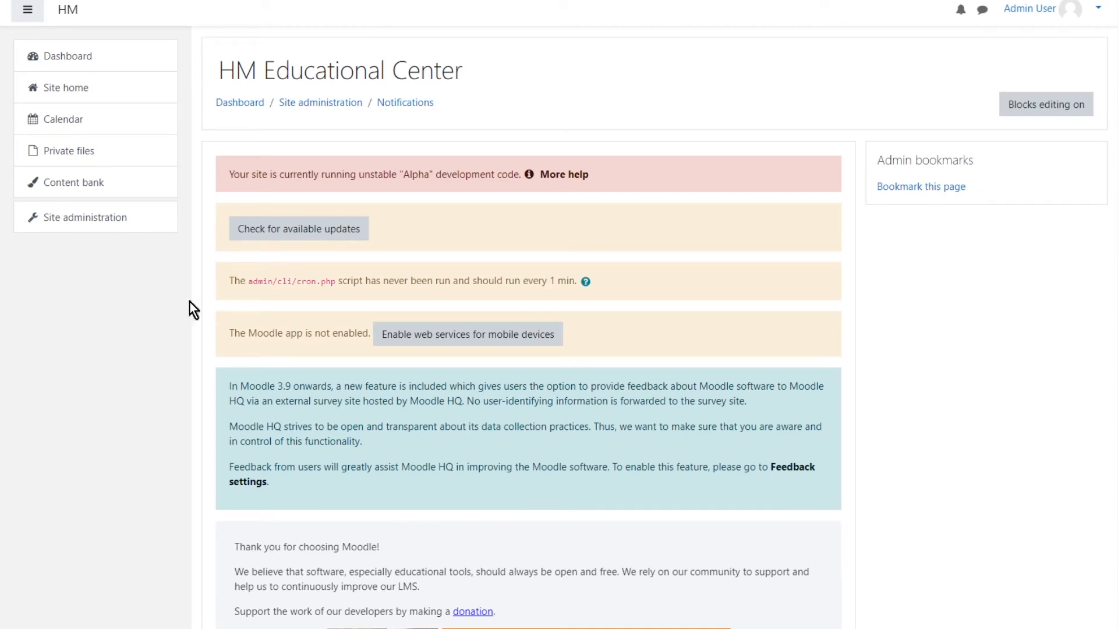
{"action": "mouse_move", "coordinate": [361, 176]}
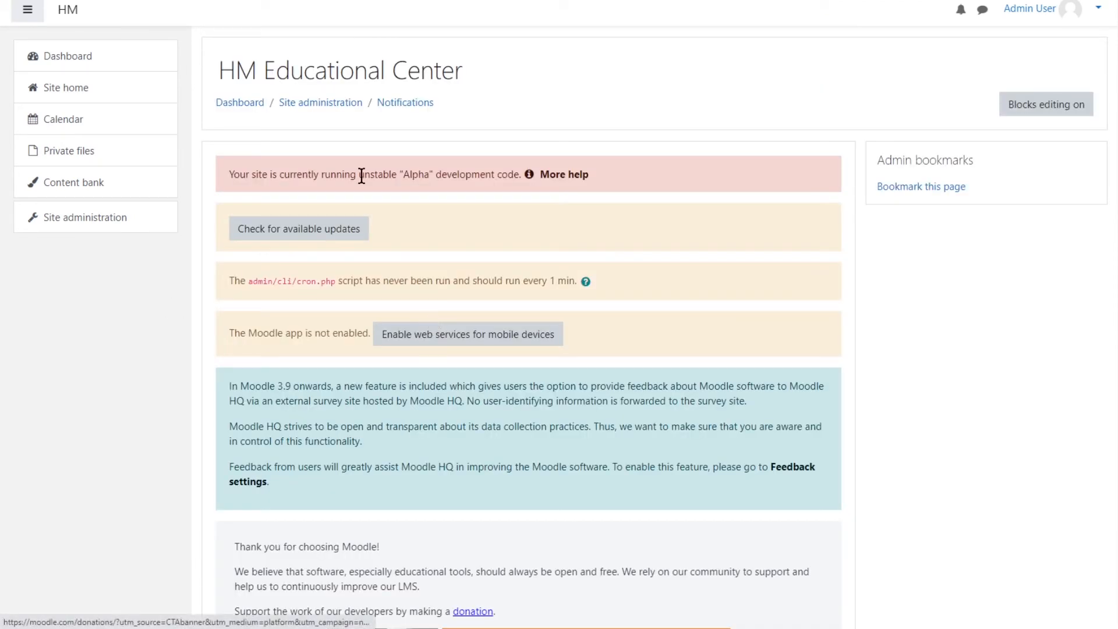
{"action": "mouse_move", "coordinate": [97, 218]}
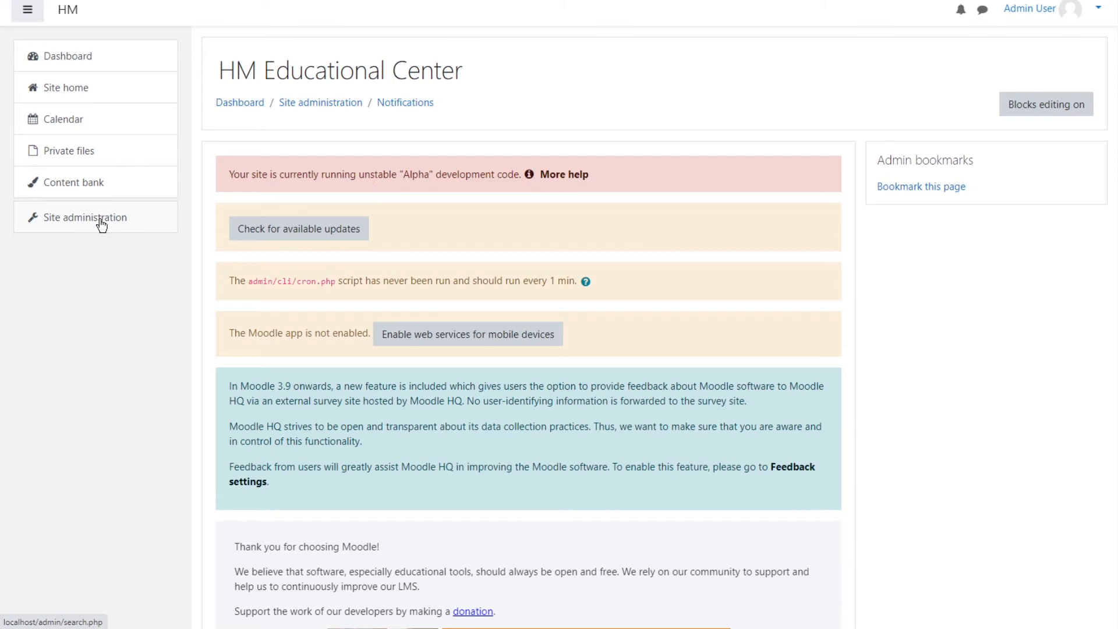
Step: Show the Appearance category of Site administration with its Themes options and theme selector
{"action": "left_click", "coordinate": [85, 216]}
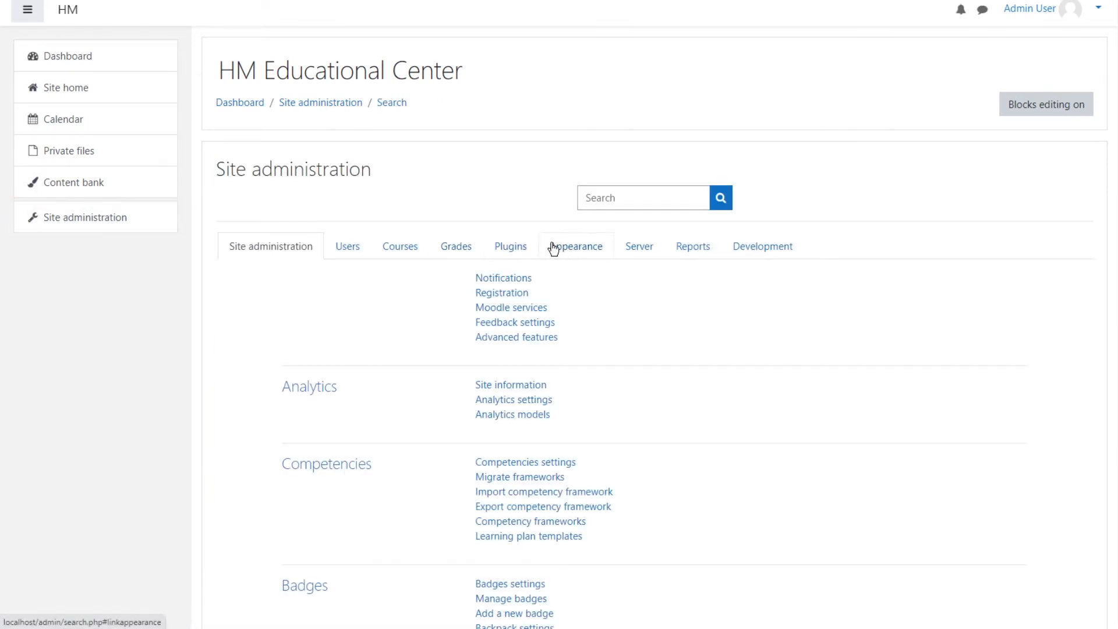
{"action": "left_click", "coordinate": [576, 245]}
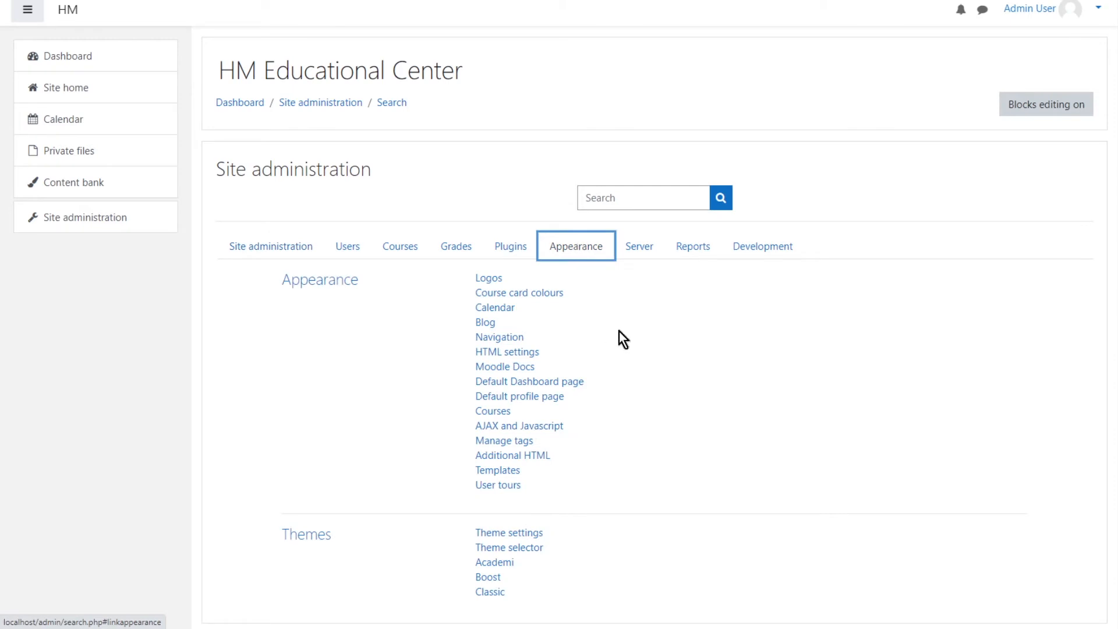
{"action": "scroll", "scroll_direction": "down", "scroll_amount": 3}
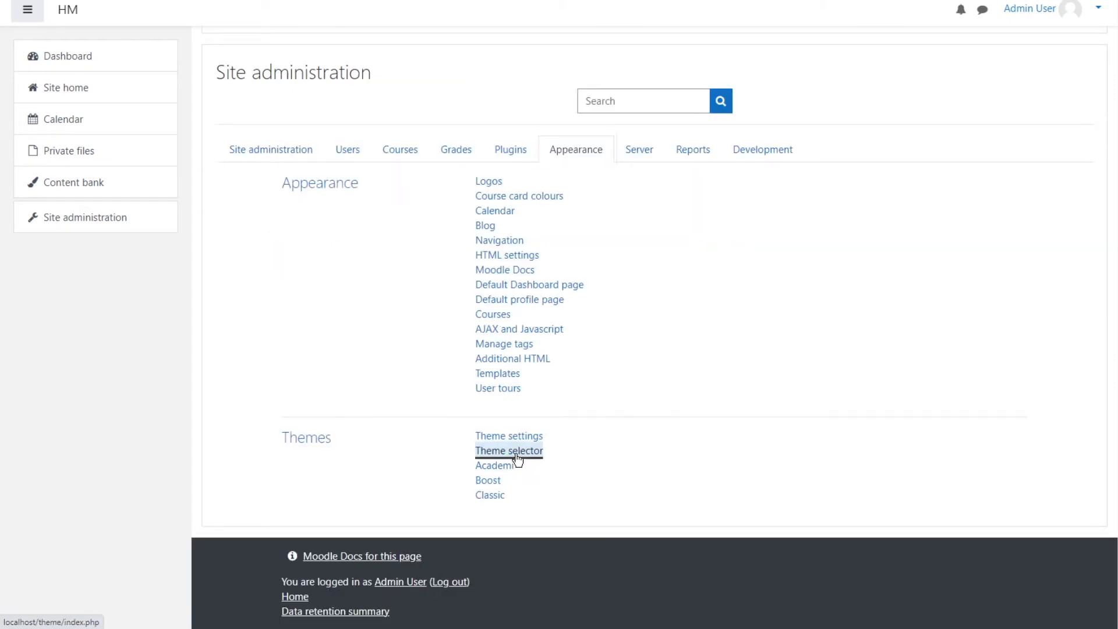
Step: In the Theme selector, change the Default device theme from Boost to Academi
{"action": "left_click", "coordinate": [508, 451]}
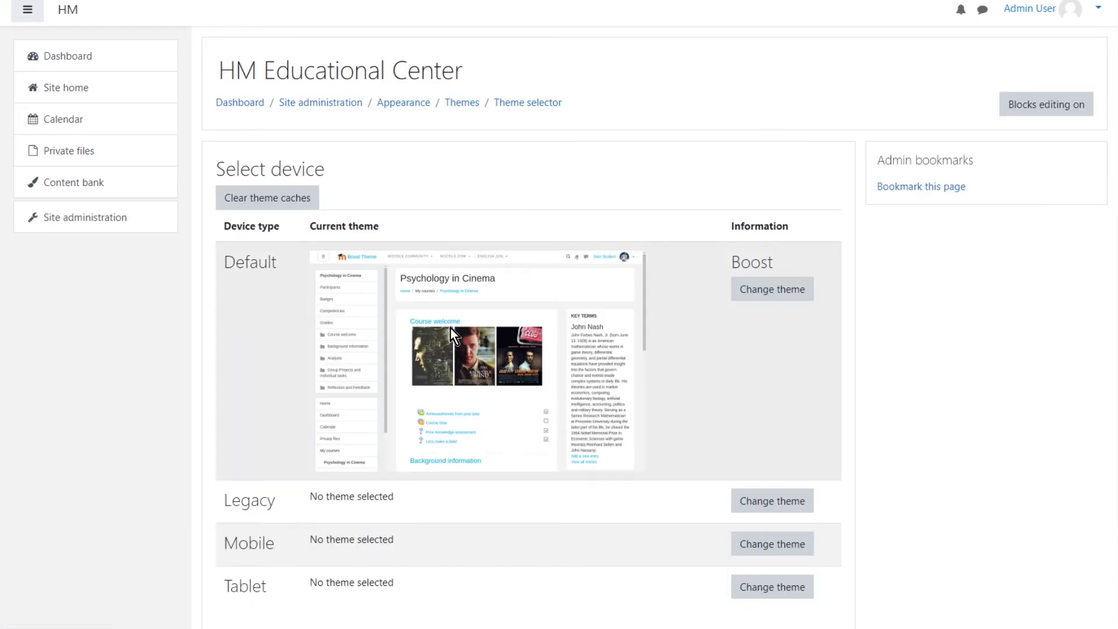
{"action": "mouse_move", "coordinate": [284, 289]}
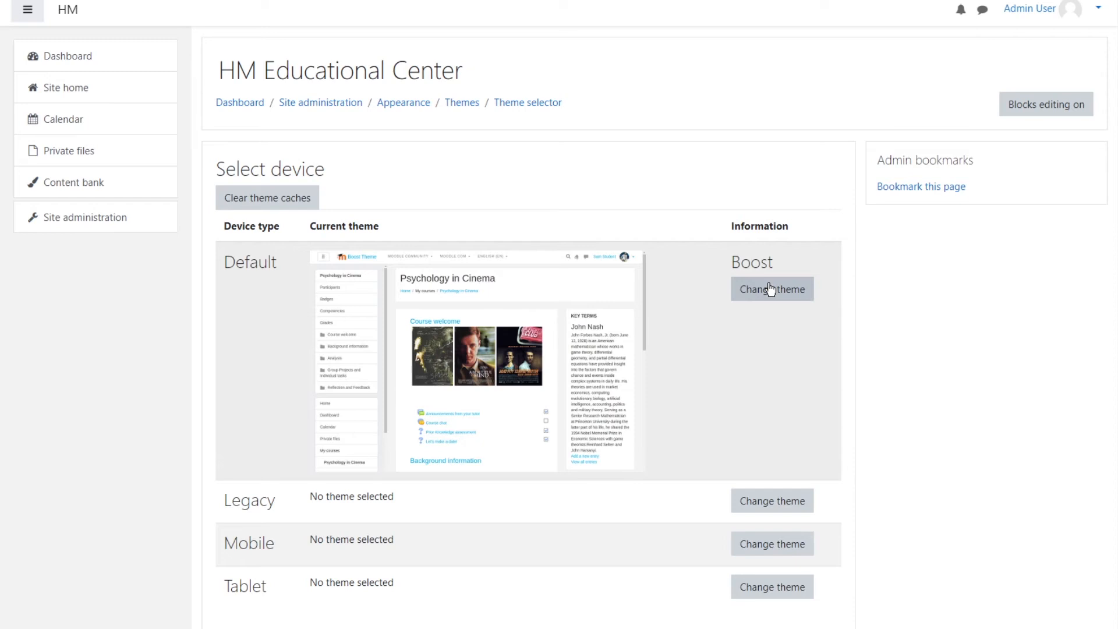
{"action": "left_click", "coordinate": [772, 289]}
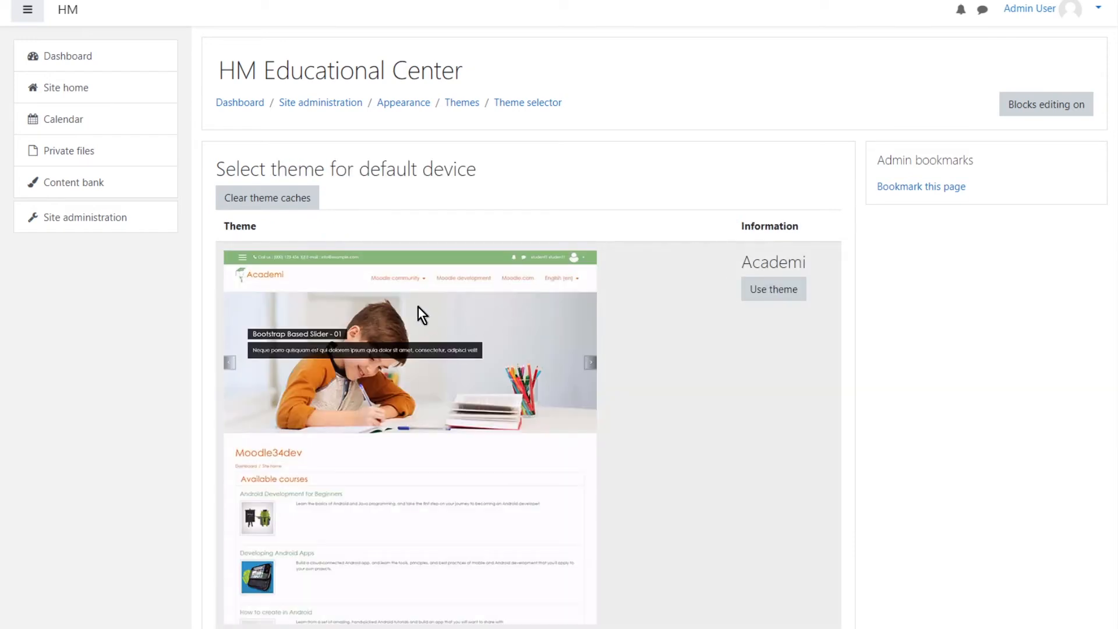
{"action": "mouse_move", "coordinate": [752, 296]}
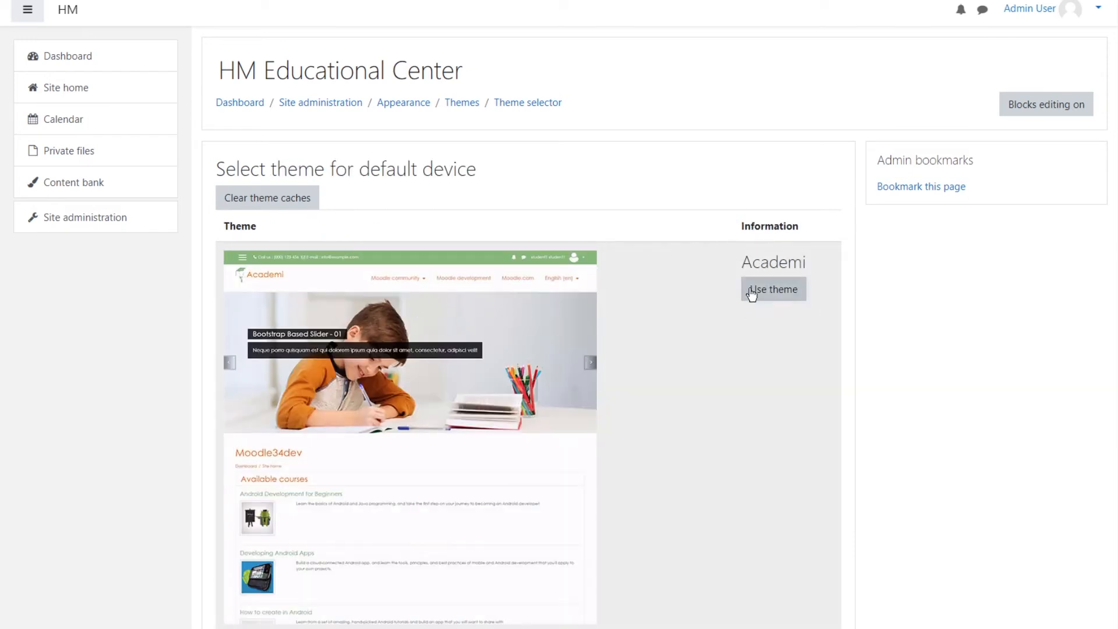
{"action": "left_click", "coordinate": [773, 288]}
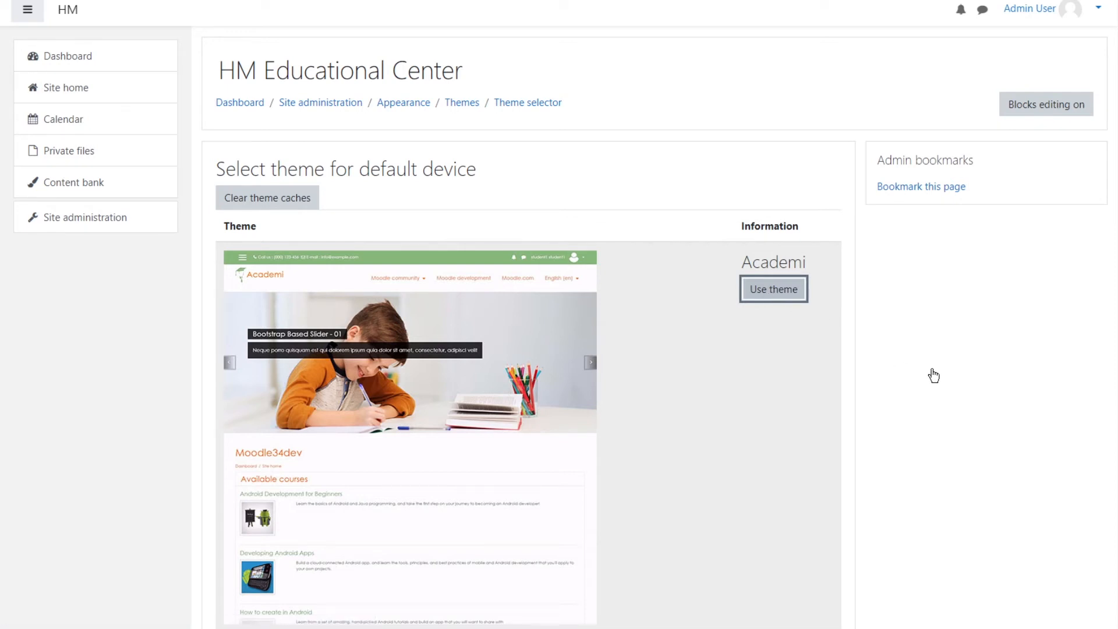
{"action": "left_click", "coordinate": [773, 289]}
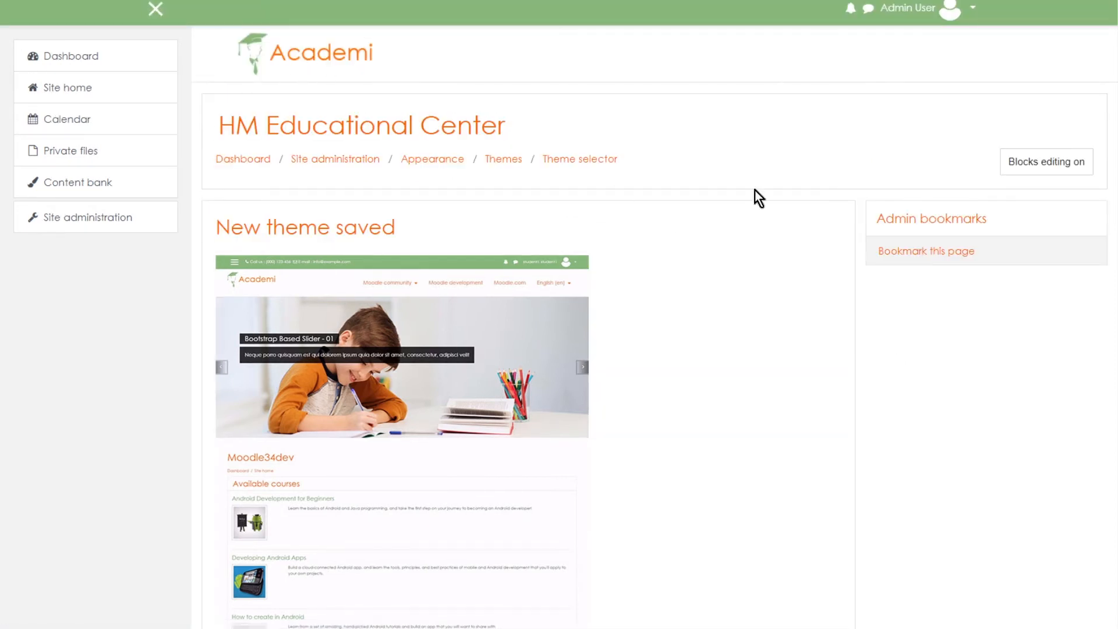
{"action": "mouse_move", "coordinate": [512, 271]}
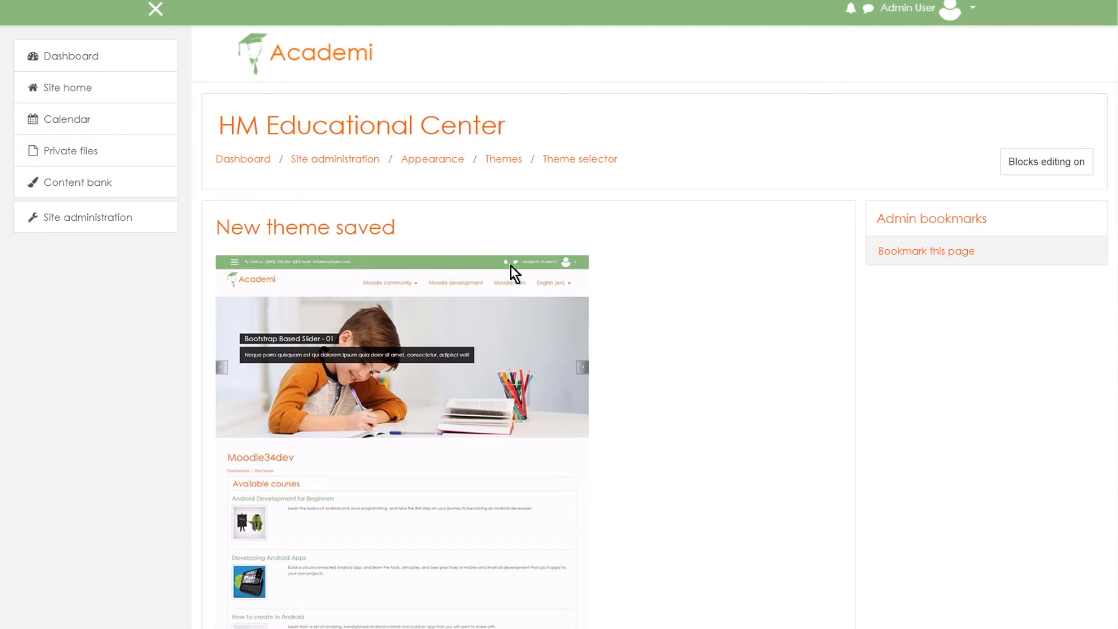
Step: View the Site home front page in the Academi theme with its slider and lorem ipsum footer
{"action": "left_click", "coordinate": [65, 88]}
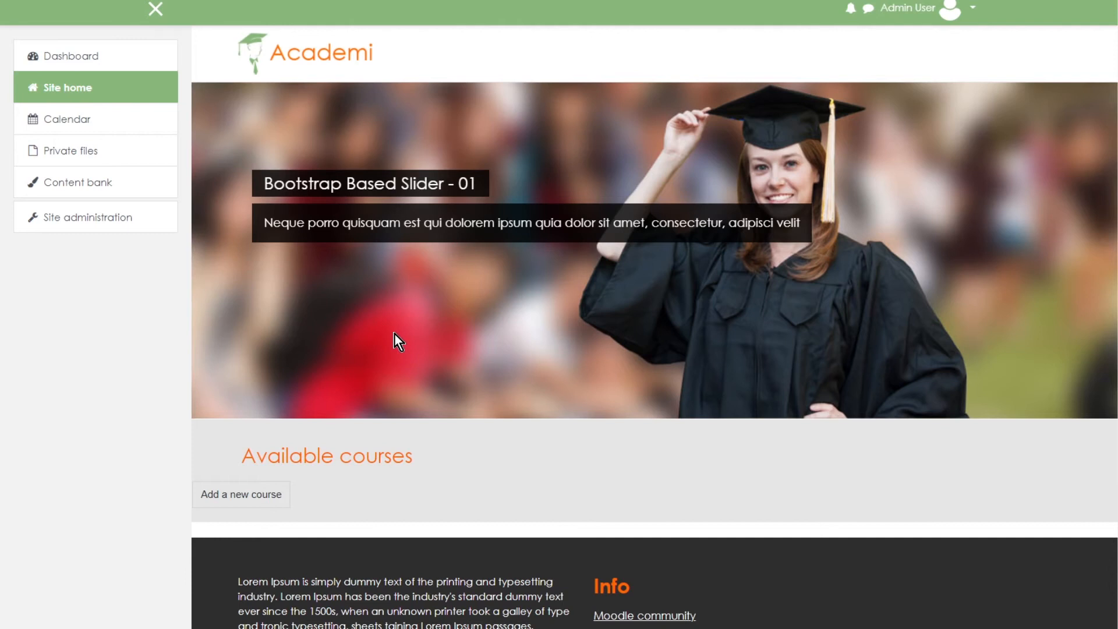
{"action": "scroll", "scroll_direction": "down", "scroll_amount": 3}
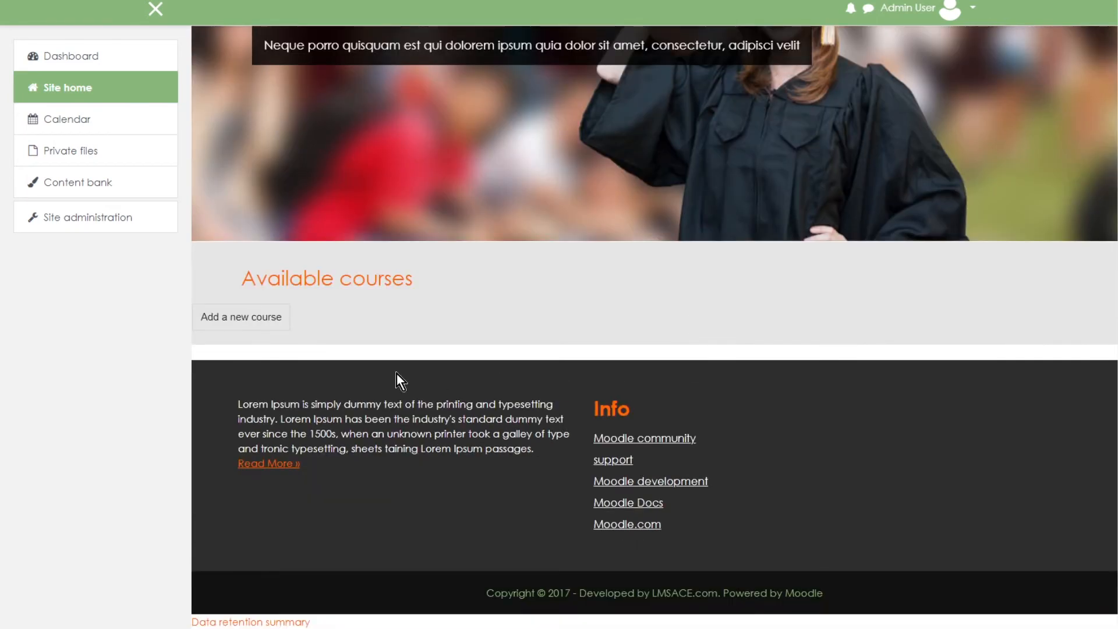
{"action": "mouse_move", "coordinate": [594, 554]}
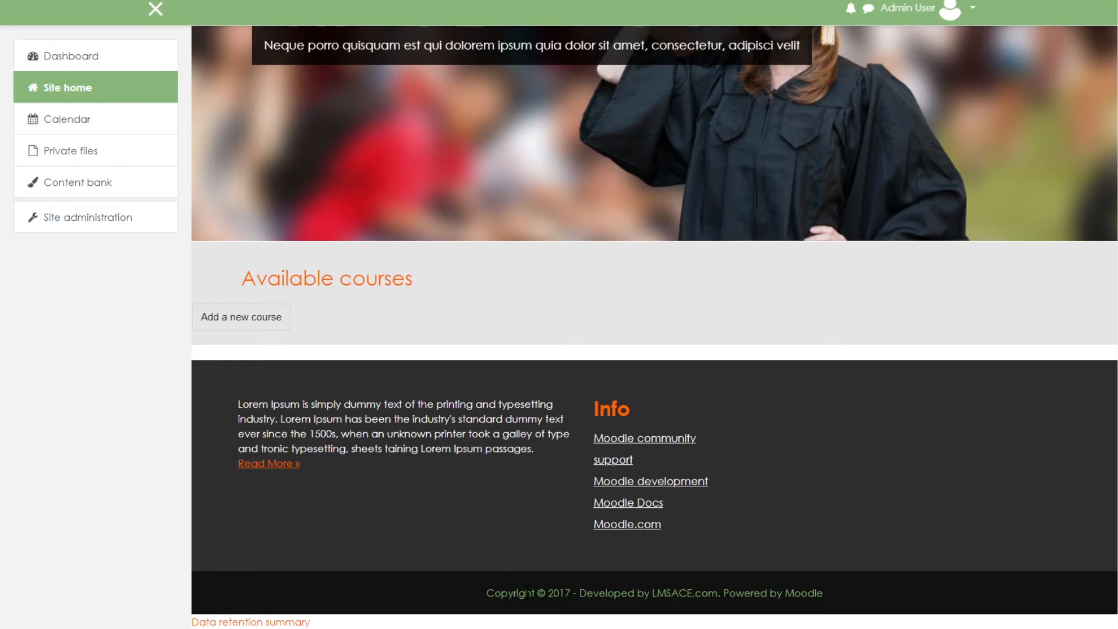
{"action": "mouse_move", "coordinate": [711, 561]}
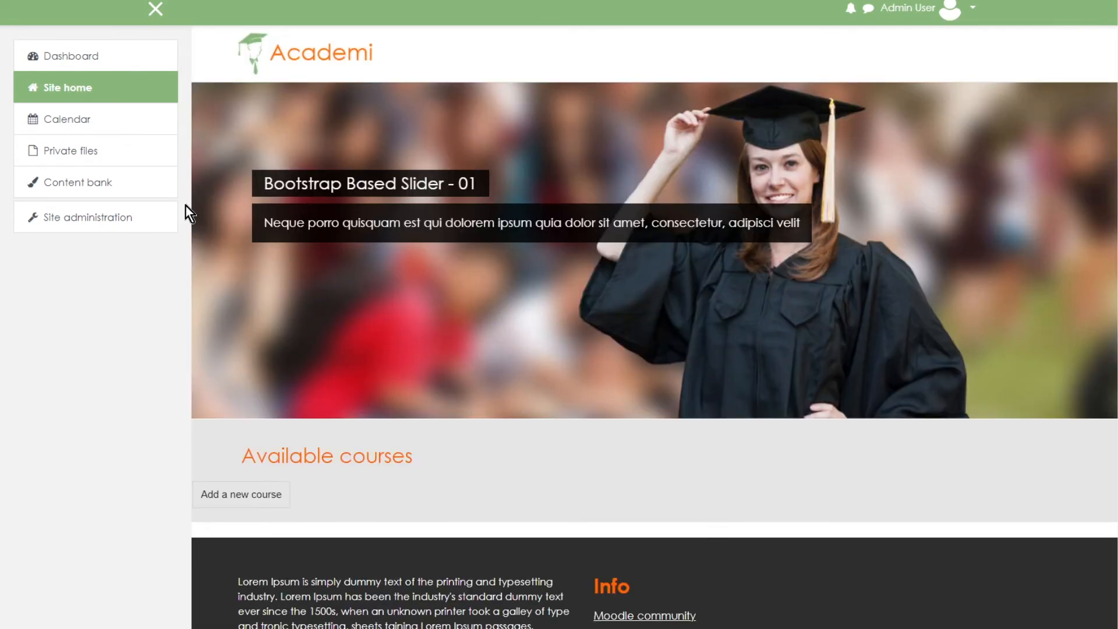
Step: In the Academi theme's Footer settings, delete the existing Footnote text
{"action": "left_click", "coordinate": [87, 217]}
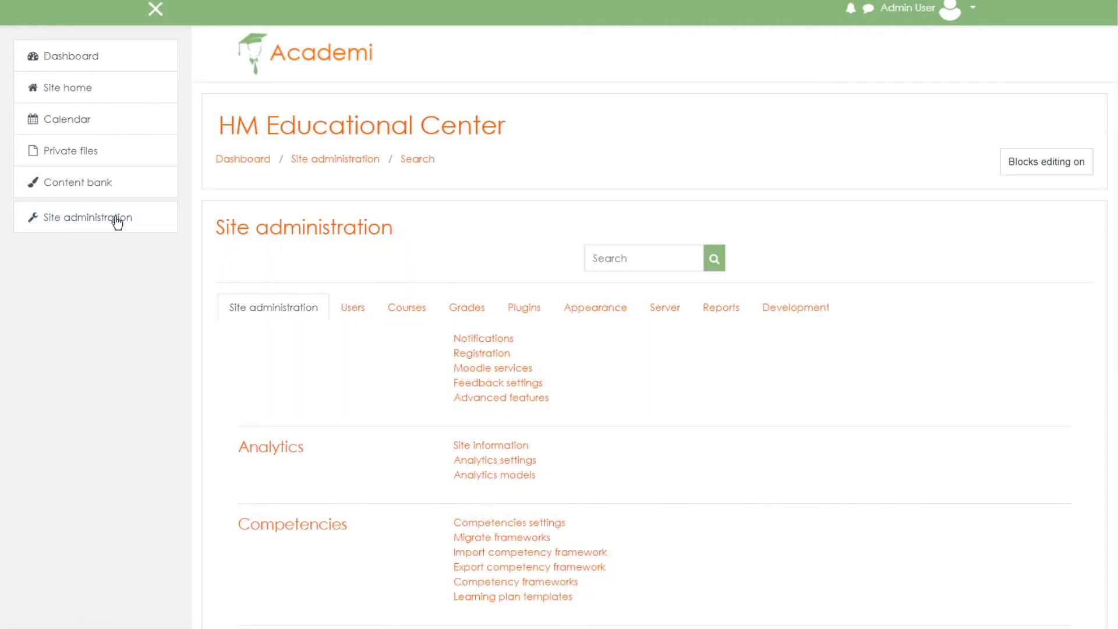
{"action": "mouse_move", "coordinate": [595, 315]}
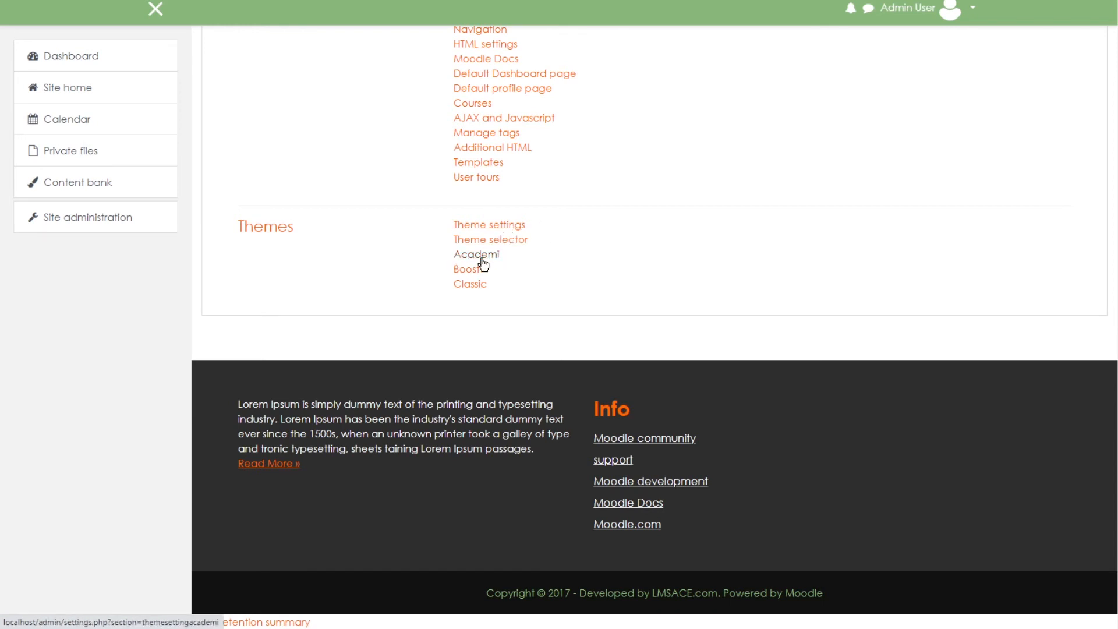
{"action": "left_click", "coordinate": [476, 254]}
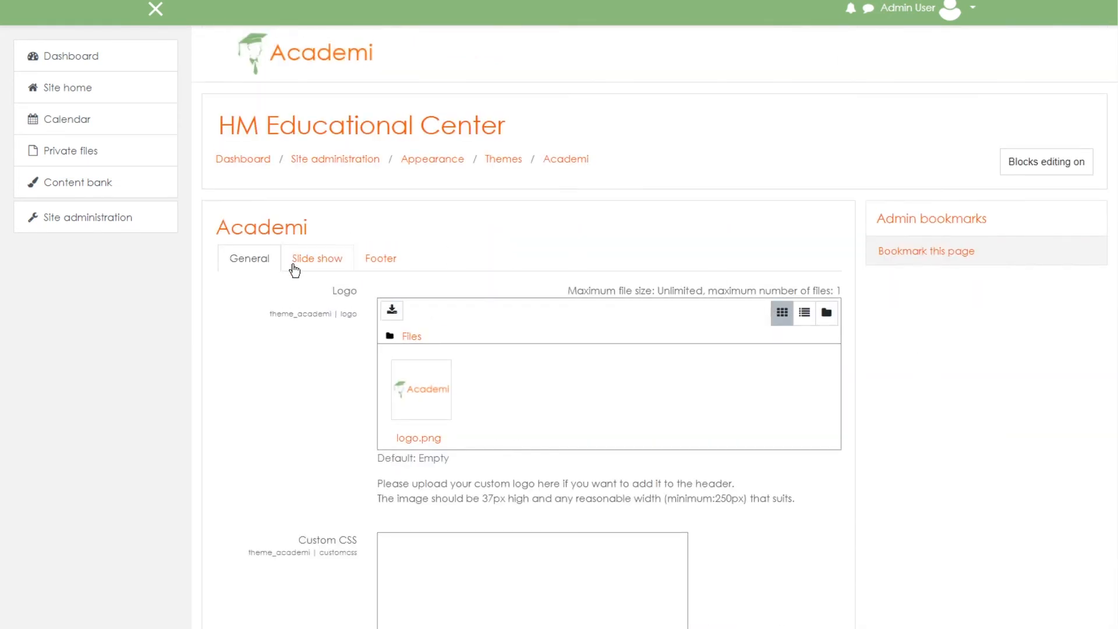
{"action": "left_click", "coordinate": [381, 258]}
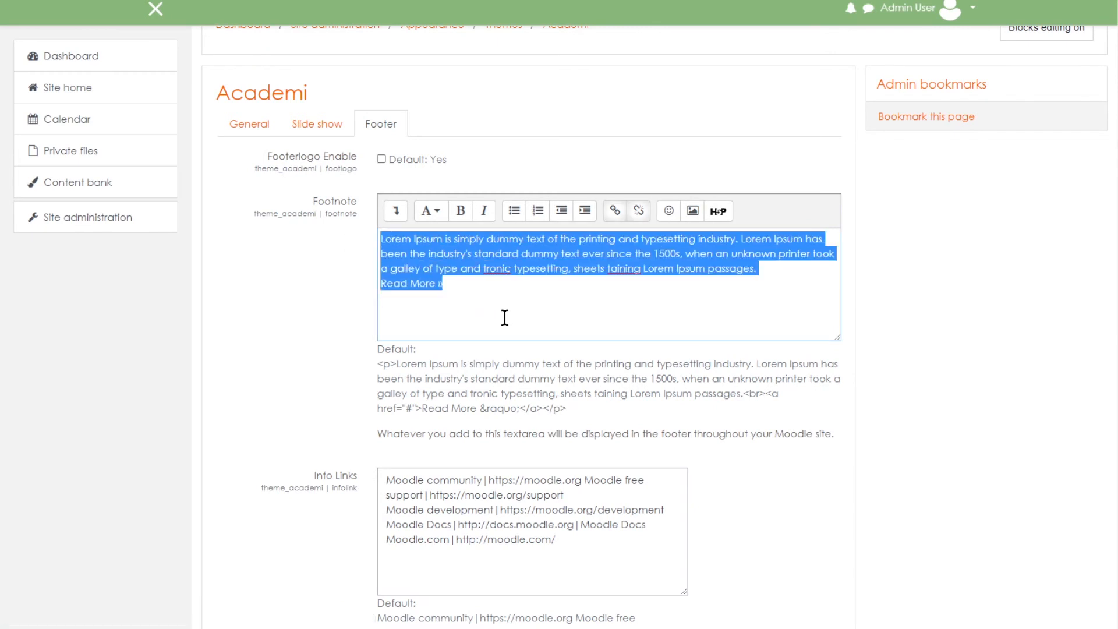
{"action": "key", "text": "Delete"}
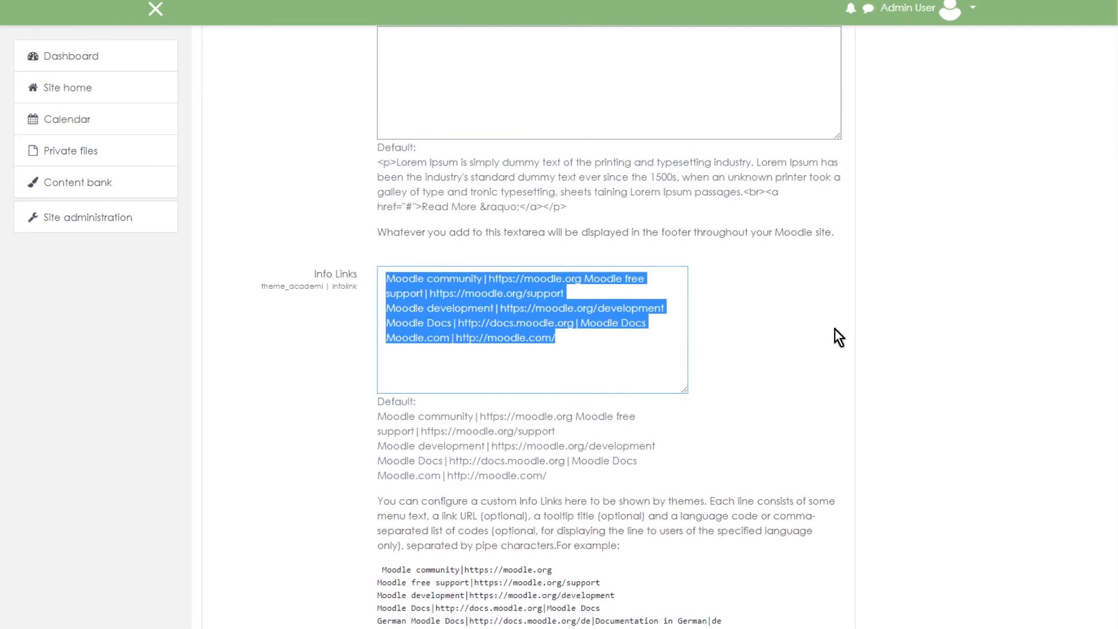
Step: Replace the copyright with 'Copyright © 2017 - Present' and save the footer changes
{"action": "scroll", "scroll_direction": "down", "scroll_amount": 3}
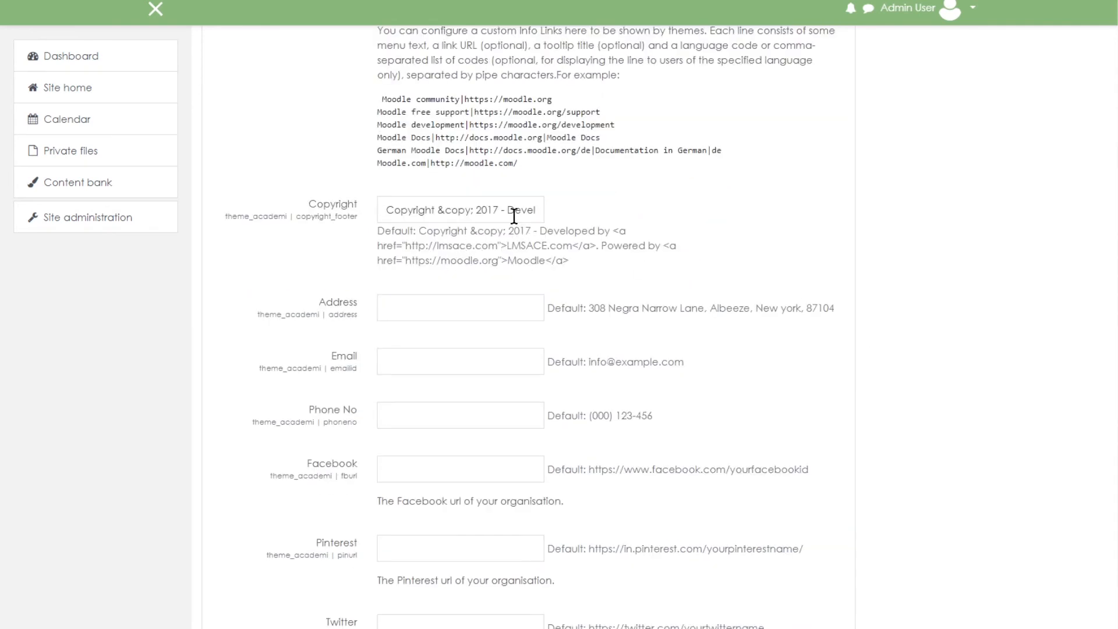
{"action": "triple_click", "coordinate": [460, 209]}
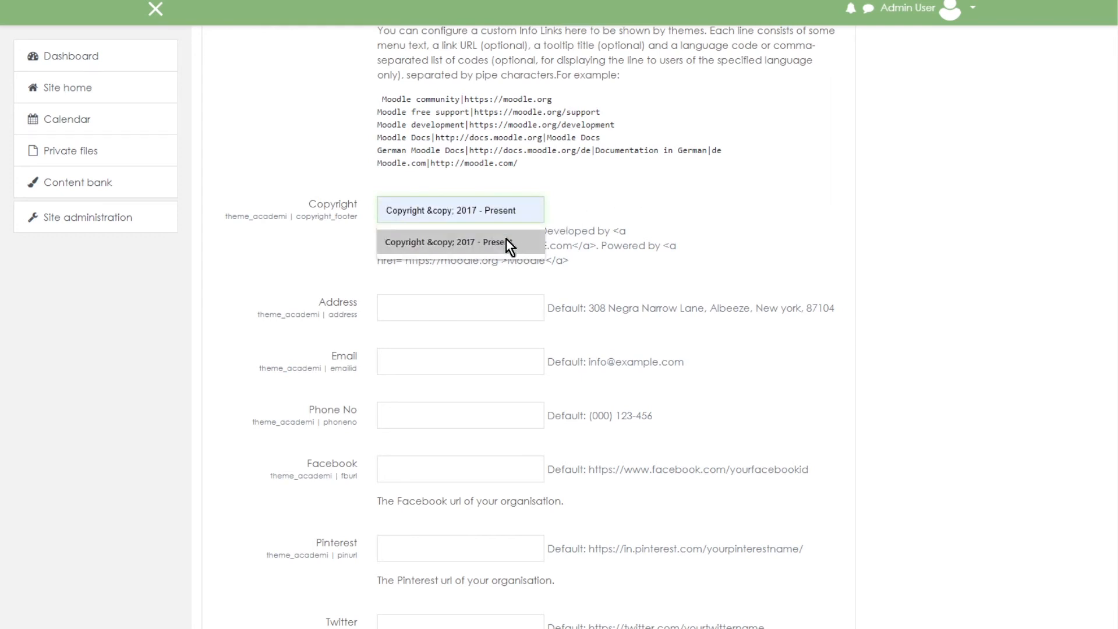
{"action": "left_click", "coordinate": [455, 242]}
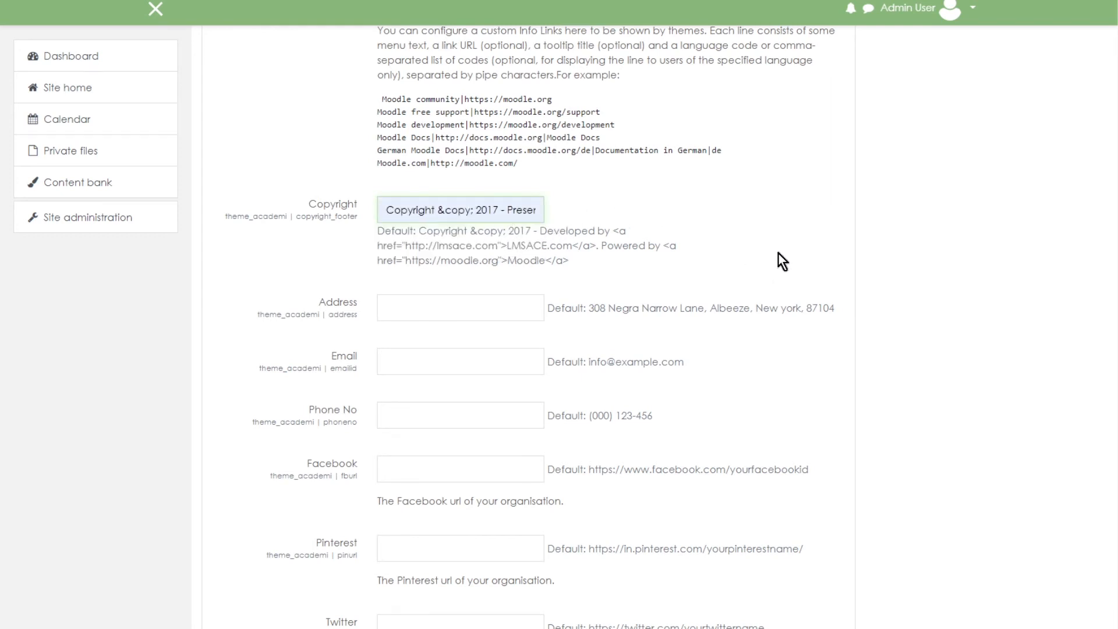
{"action": "scroll", "scroll_direction": "down", "scroll_amount": 3}
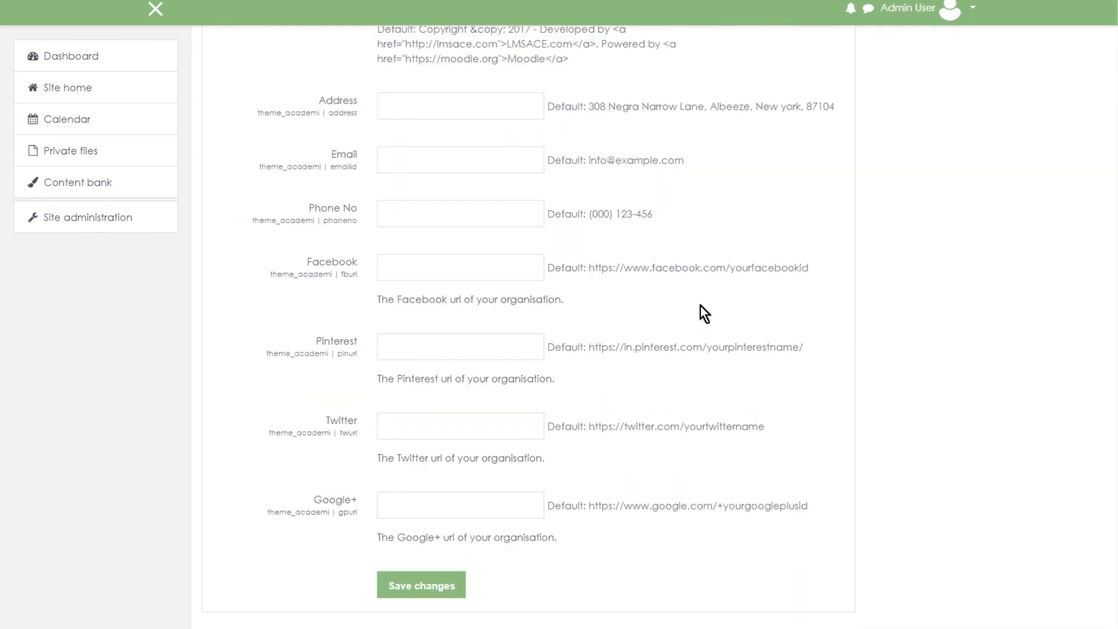
{"action": "scroll", "scroll_direction": "down", "scroll_amount": 3}
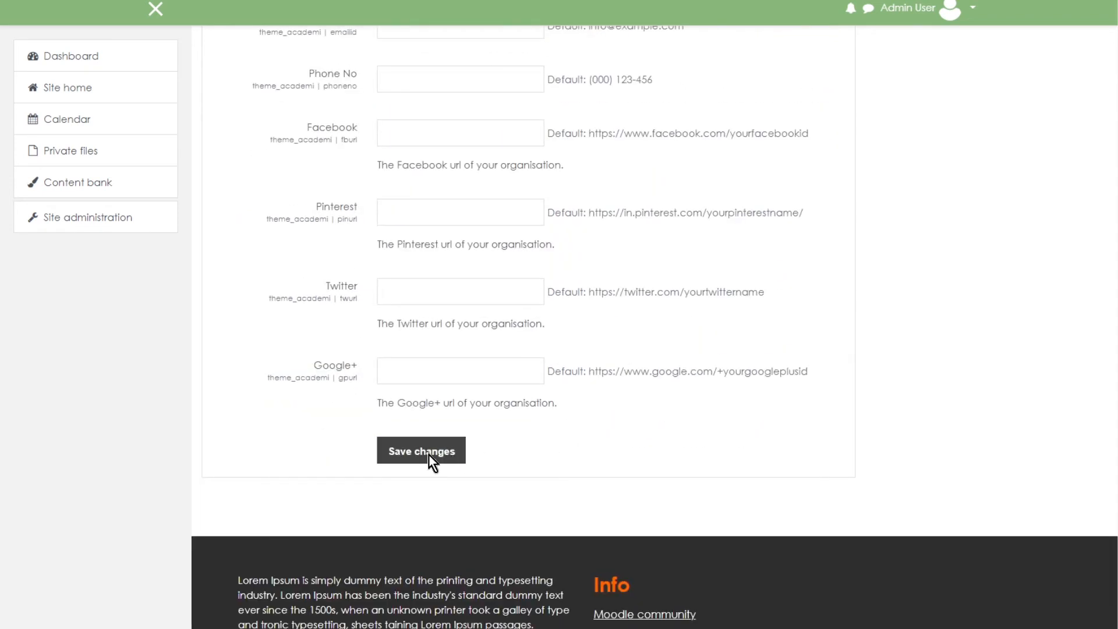
{"action": "left_click", "coordinate": [421, 451]}
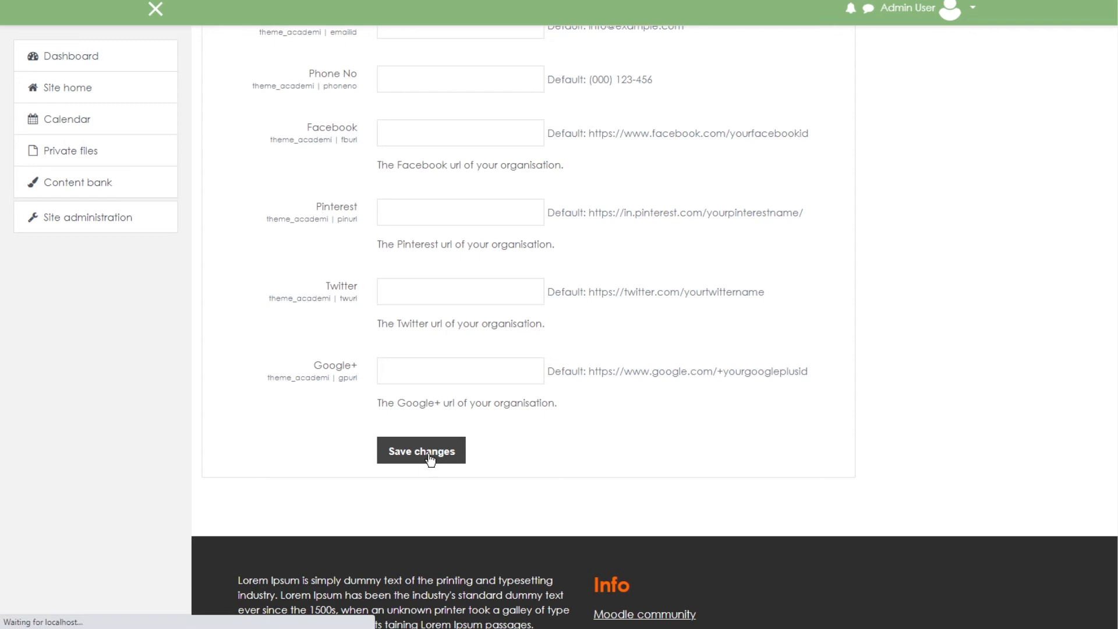
Step: Open Site home in a new tab showing a blank footer with only 'Copyright © 2017 - Present'
{"action": "left_click", "coordinate": [420, 449]}
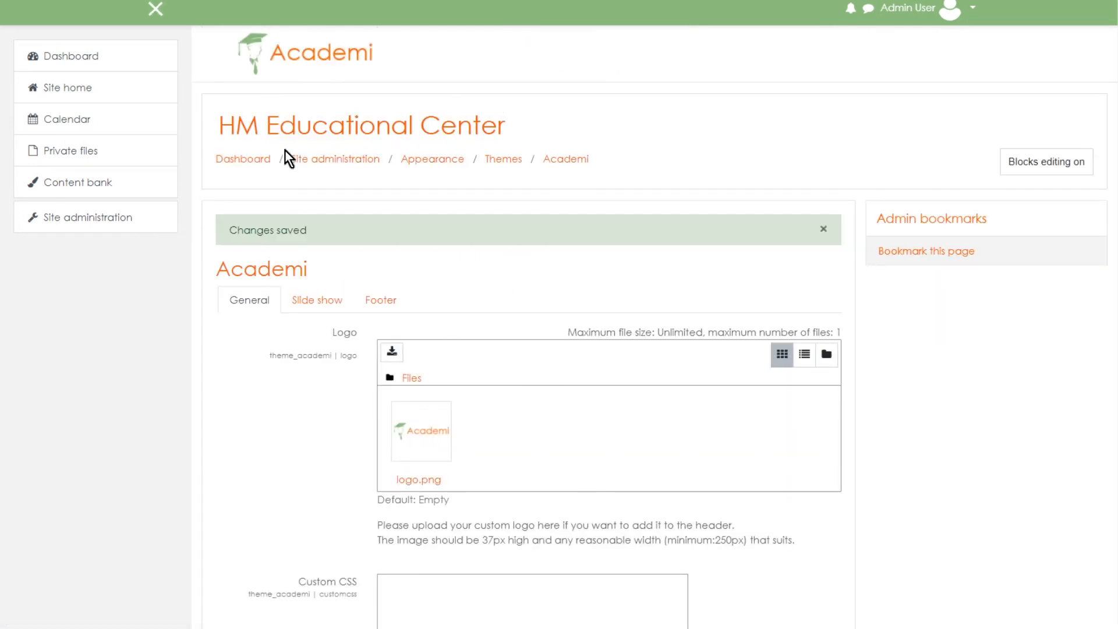
{"action": "right_click", "coordinate": [65, 87]}
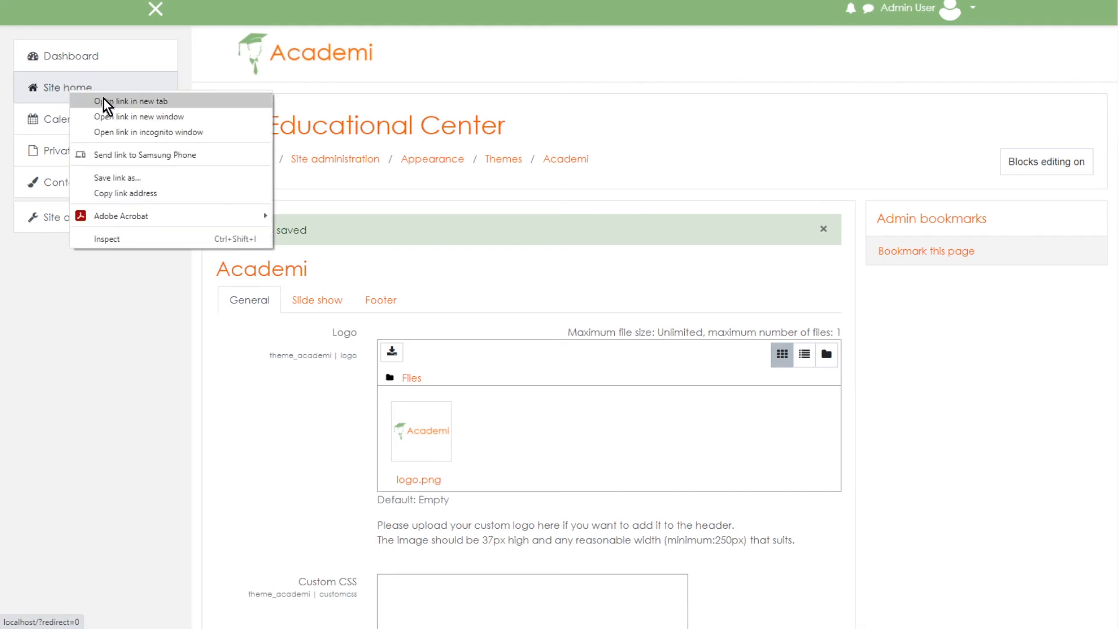
{"action": "left_click", "coordinate": [63, 86]}
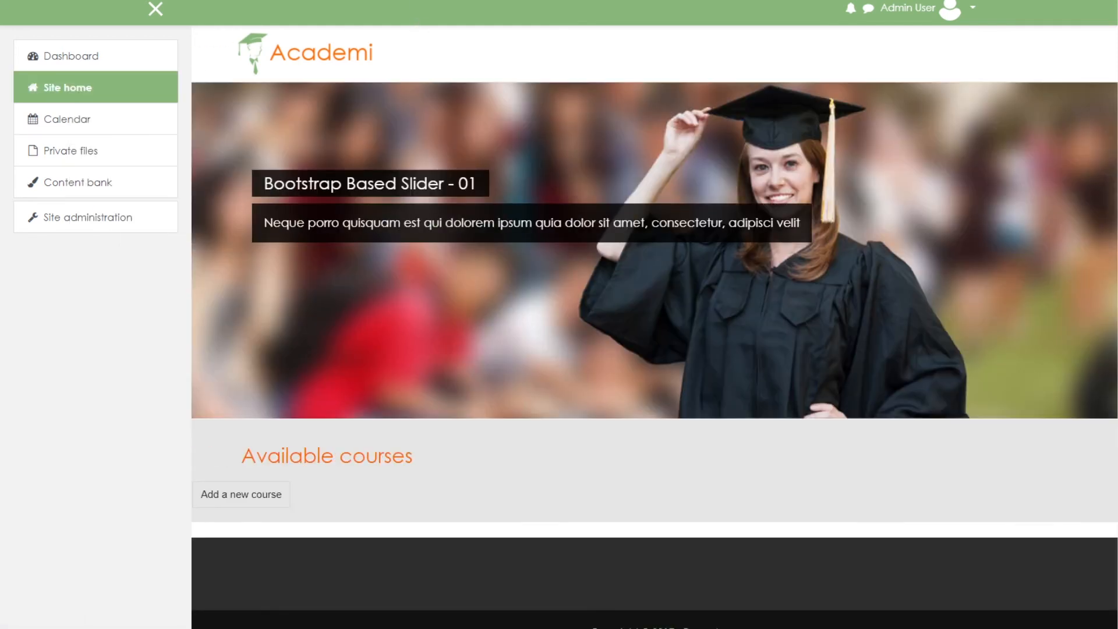
{"action": "scroll", "scroll_direction": "down", "scroll_amount": 3}
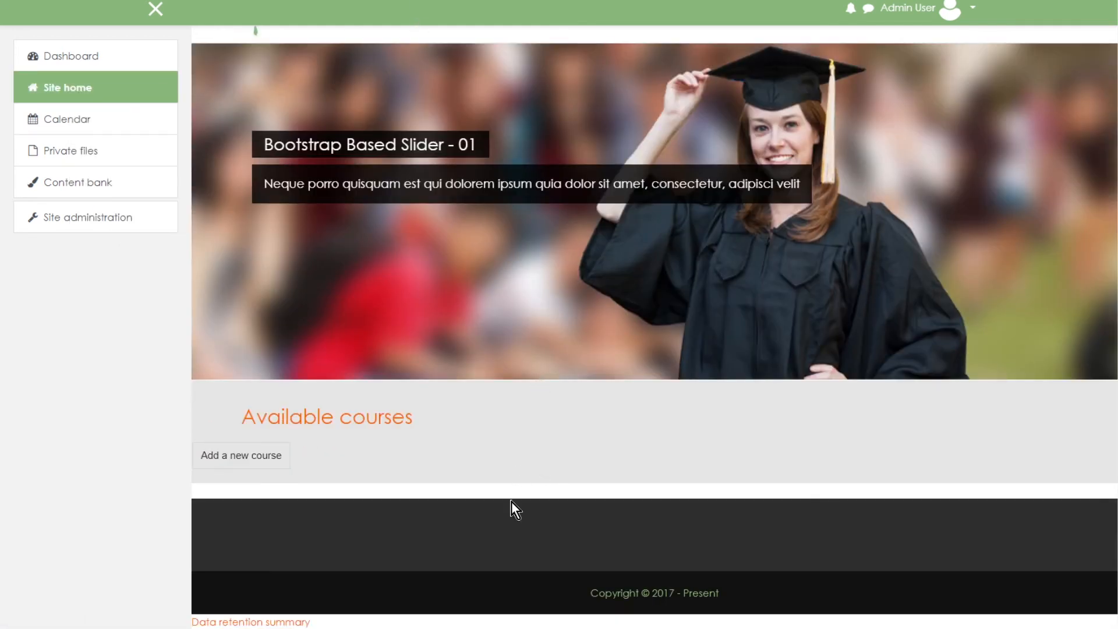
{"action": "mouse_move", "coordinate": [680, 534]}
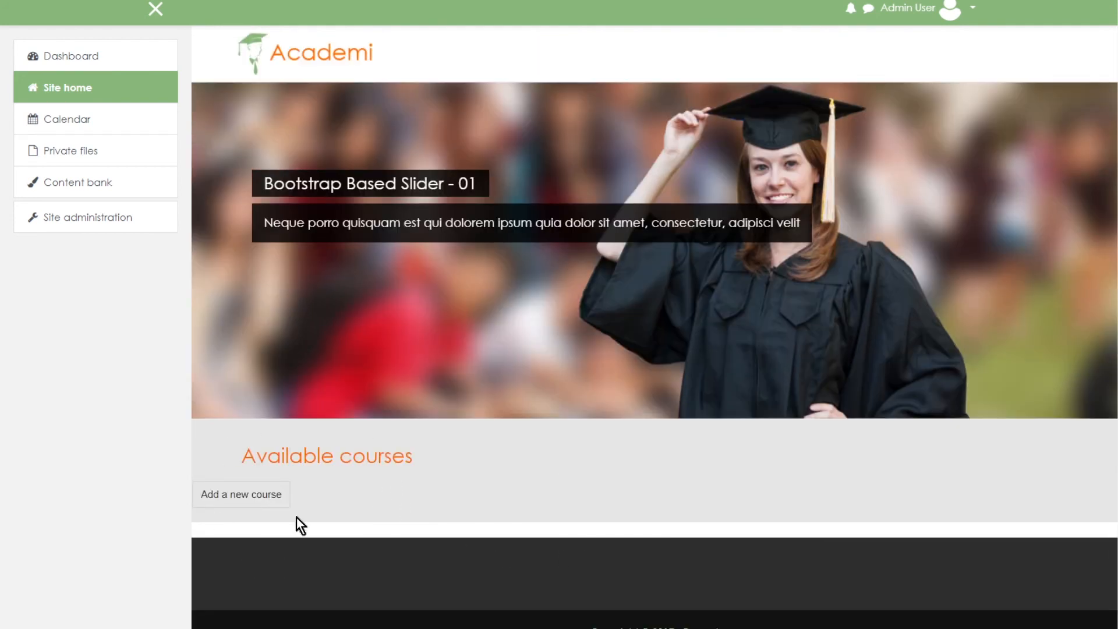
{"action": "mouse_move", "coordinate": [425, 485]}
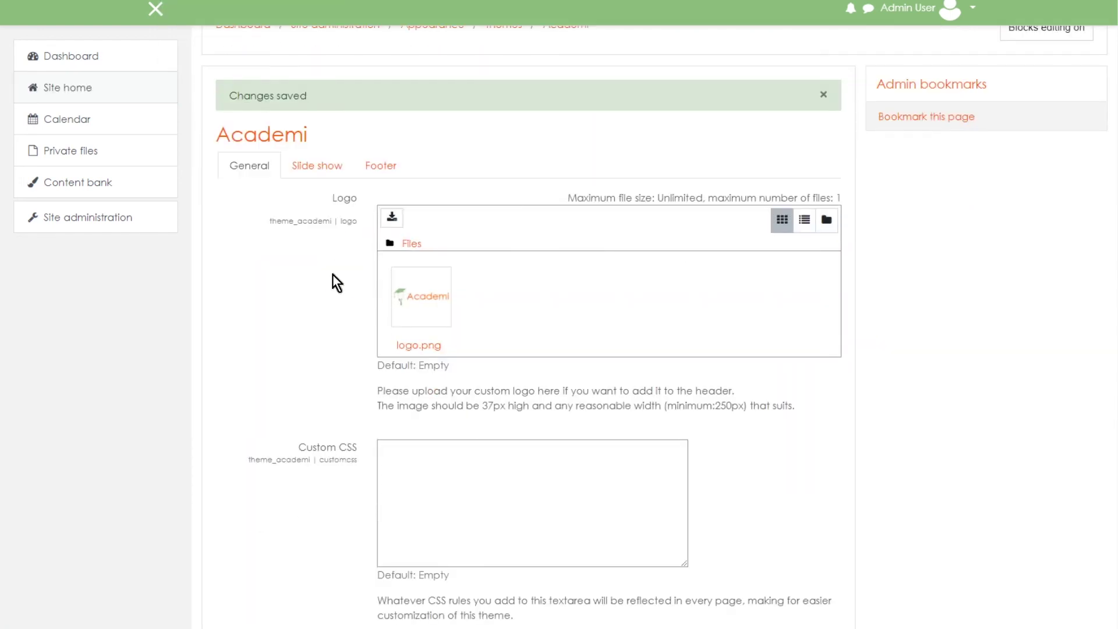
Step: Delete the existing logo.png from the Academi Logo setting so hotteav1.png can replace it
{"action": "scroll", "scroll_direction": "down", "scroll_amount": 3}
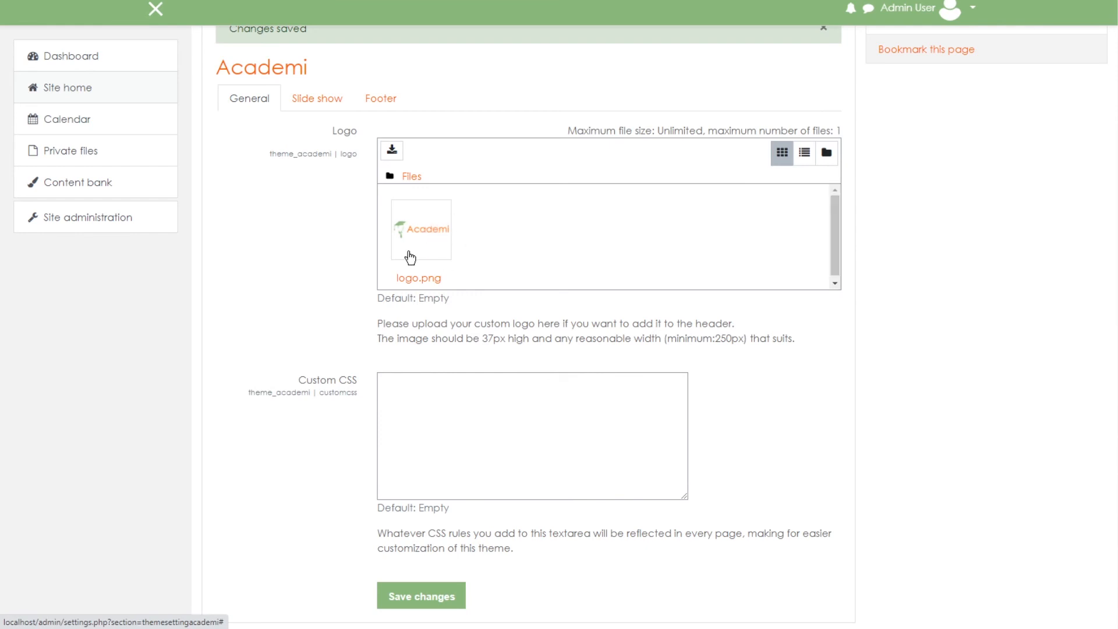
{"action": "mouse_move", "coordinate": [415, 247]}
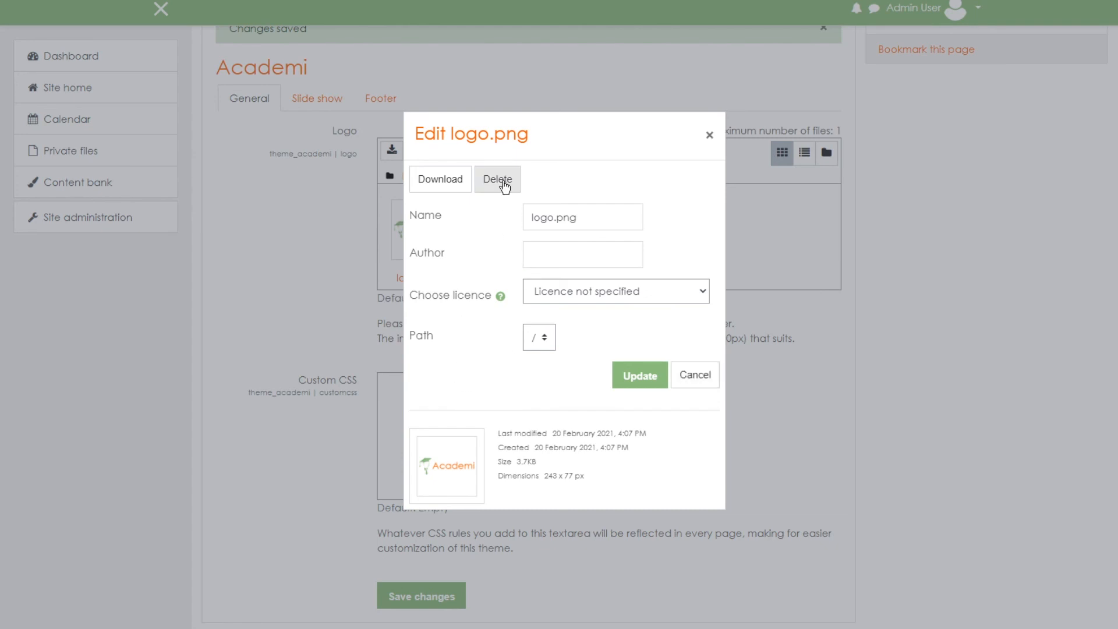
{"action": "left_click", "coordinate": [499, 180]}
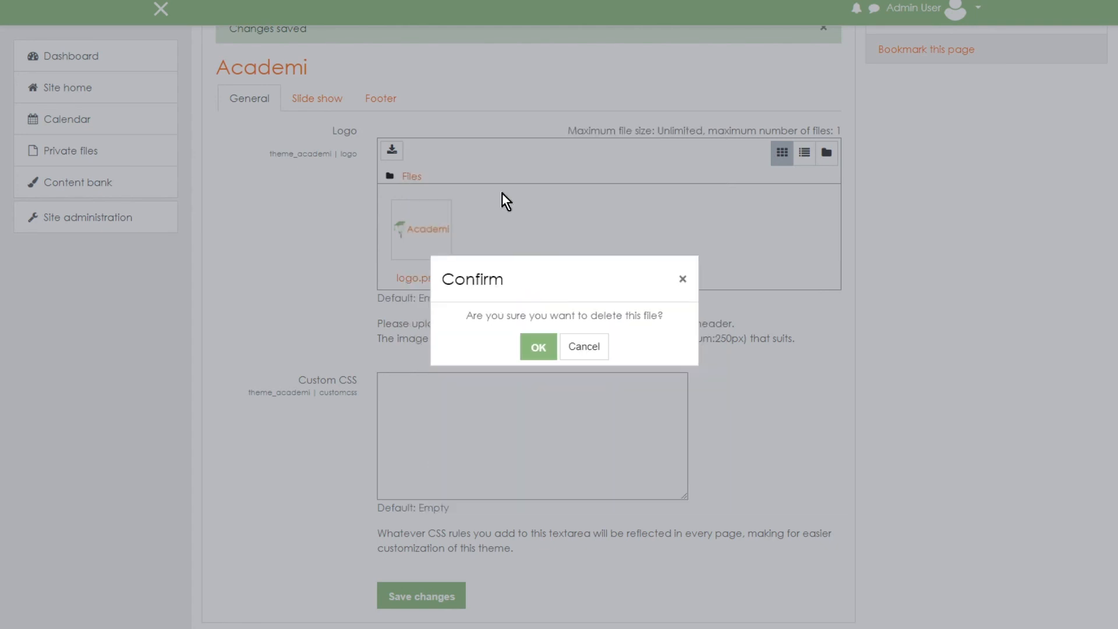
{"action": "left_click", "coordinate": [583, 347]}
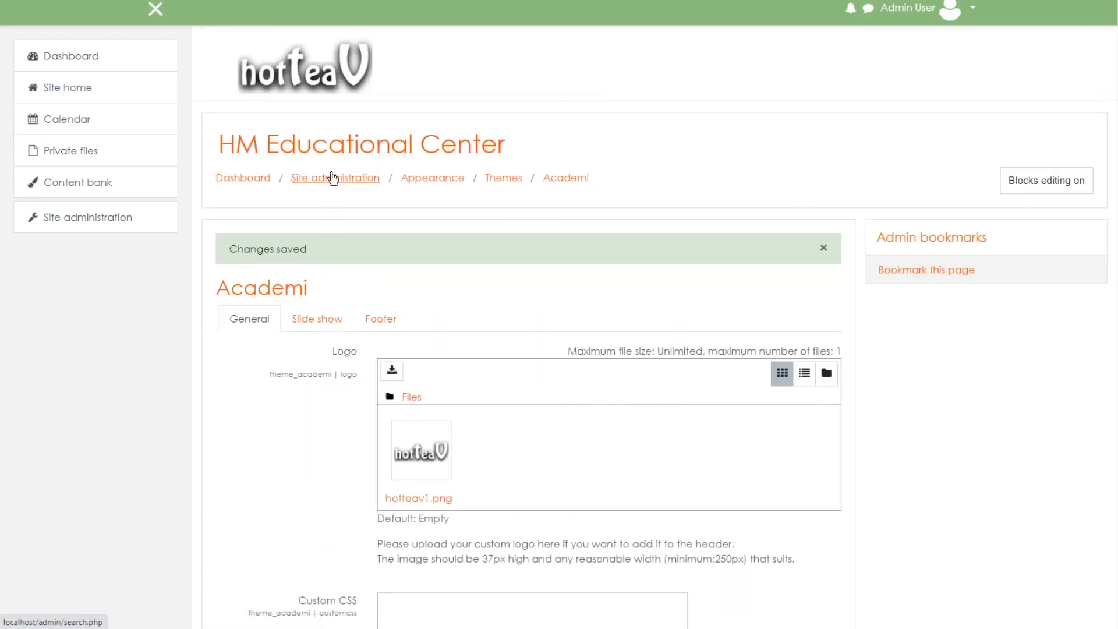
Step: Return to Site home and view the hotteaV header logo and copyright-only footer
{"action": "left_click", "coordinate": [65, 88]}
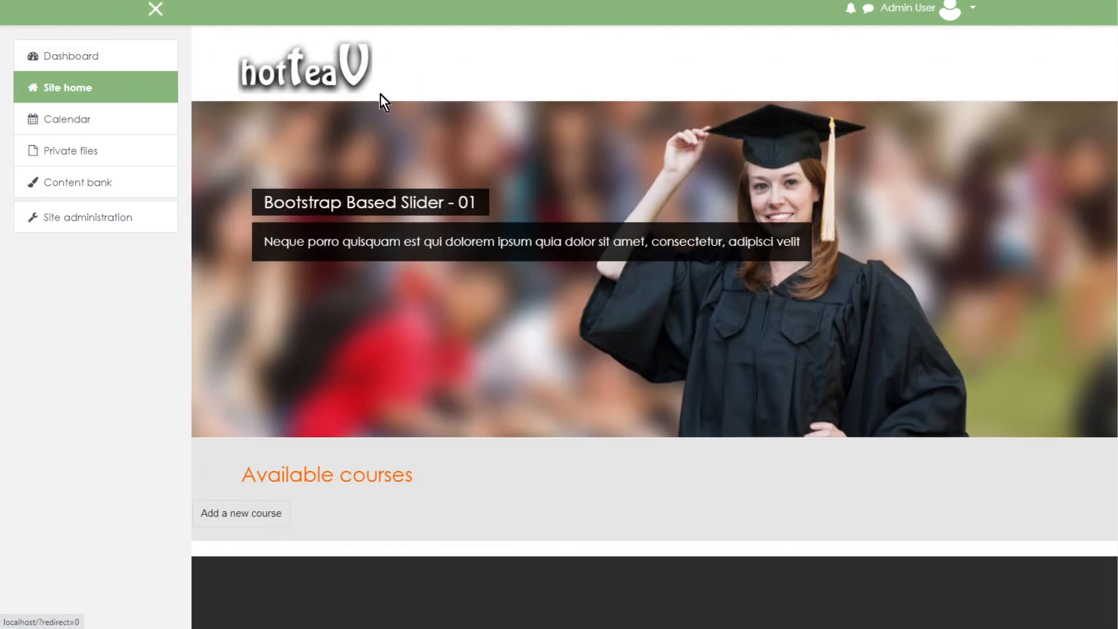
{"action": "mouse_move", "coordinate": [405, 79]}
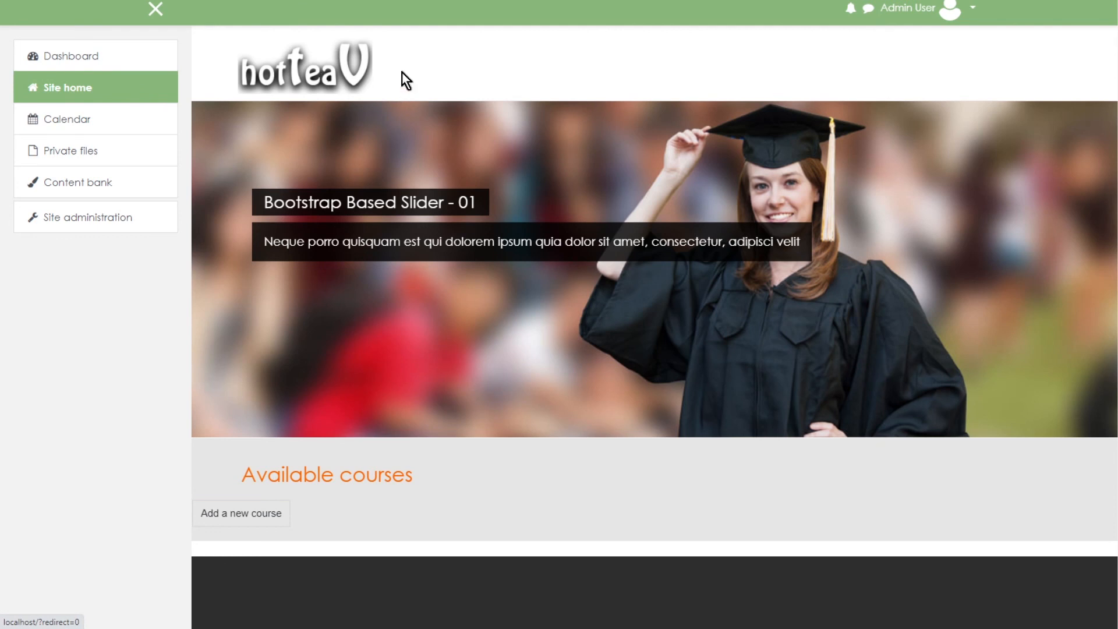
{"action": "scroll", "scroll_direction": "down", "scroll_amount": 3}
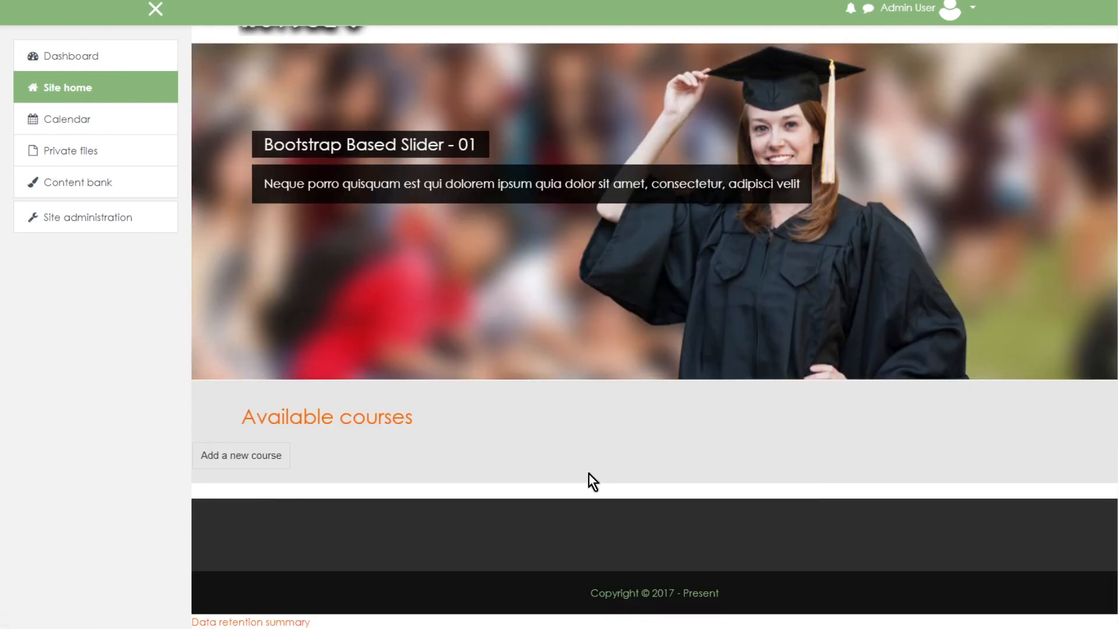
{"action": "mouse_move", "coordinate": [612, 555]}
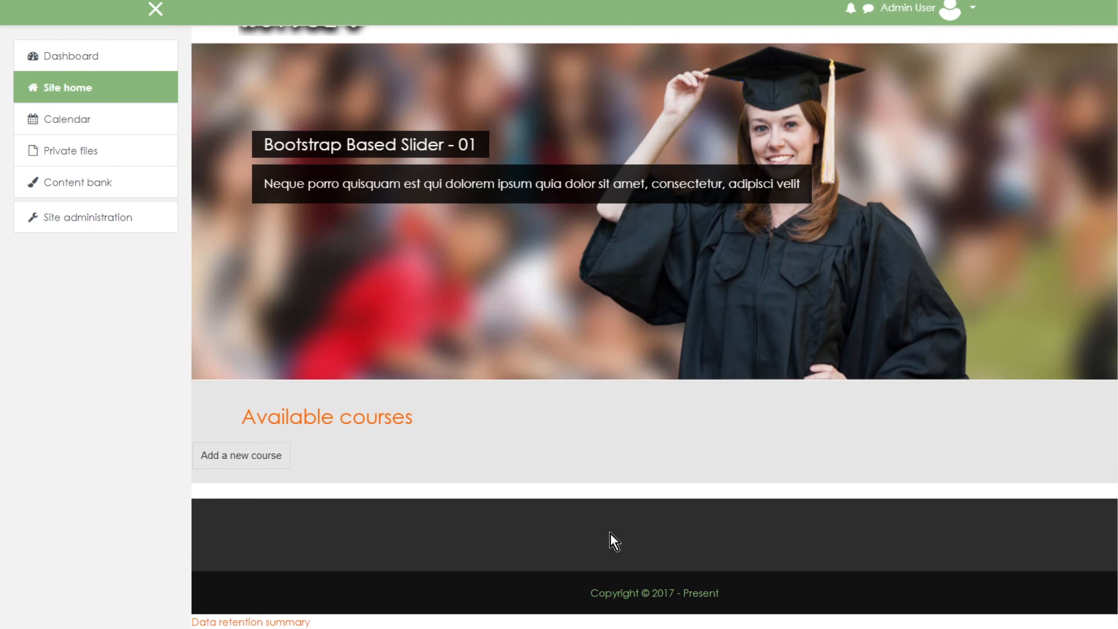
{"action": "mouse_move", "coordinate": [447, 402]}
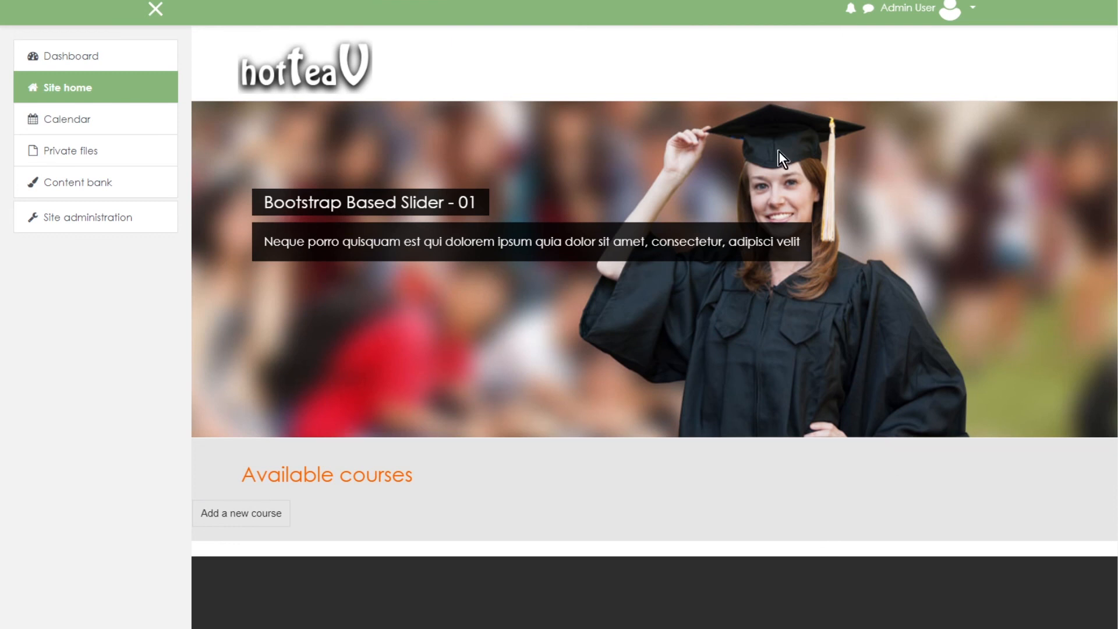
{"action": "mouse_move", "coordinate": [631, 445]}
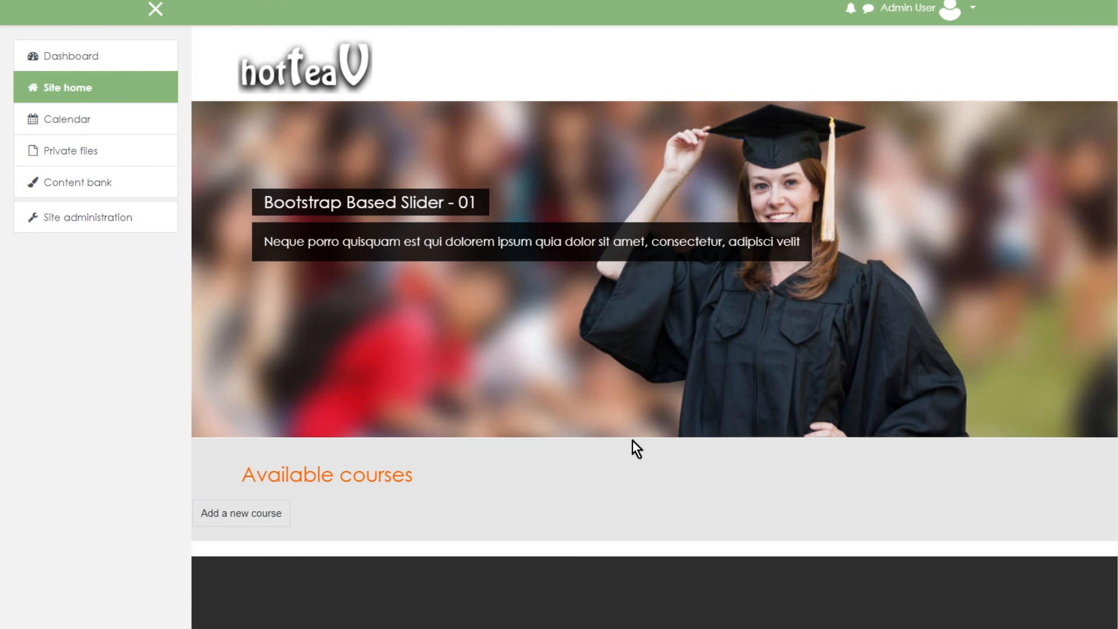
{"action": "mouse_move", "coordinate": [632, 444]}
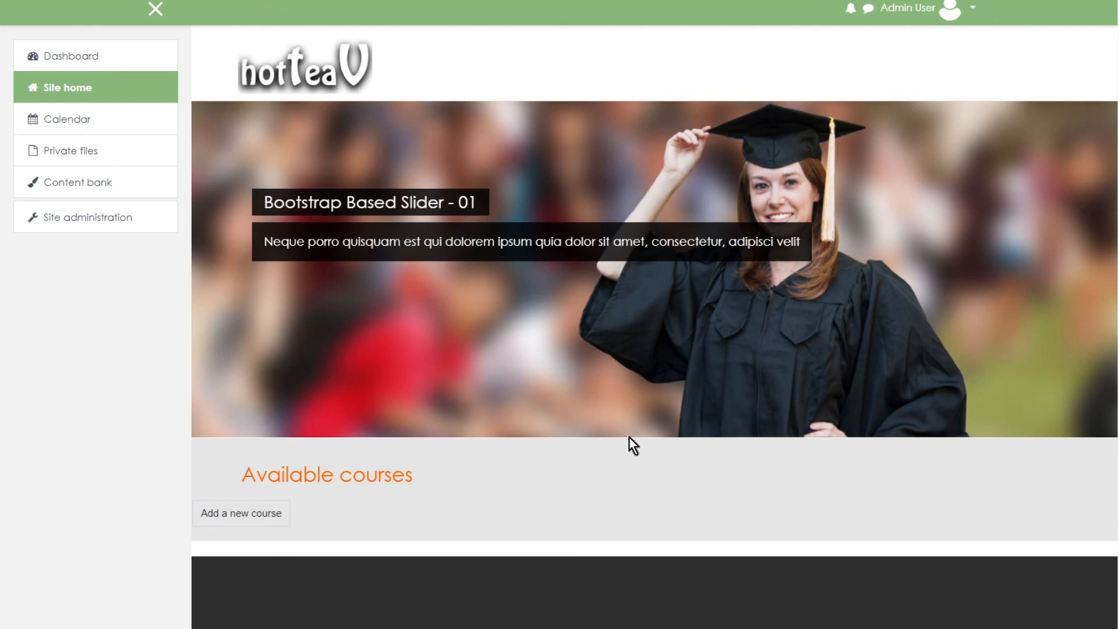